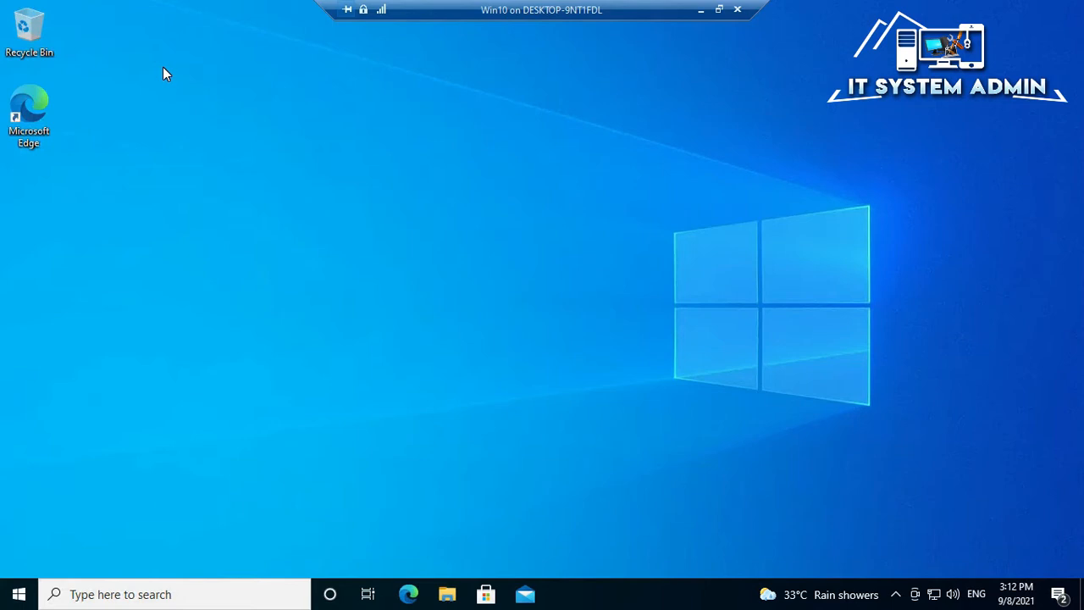
mouse_move(516, 145)
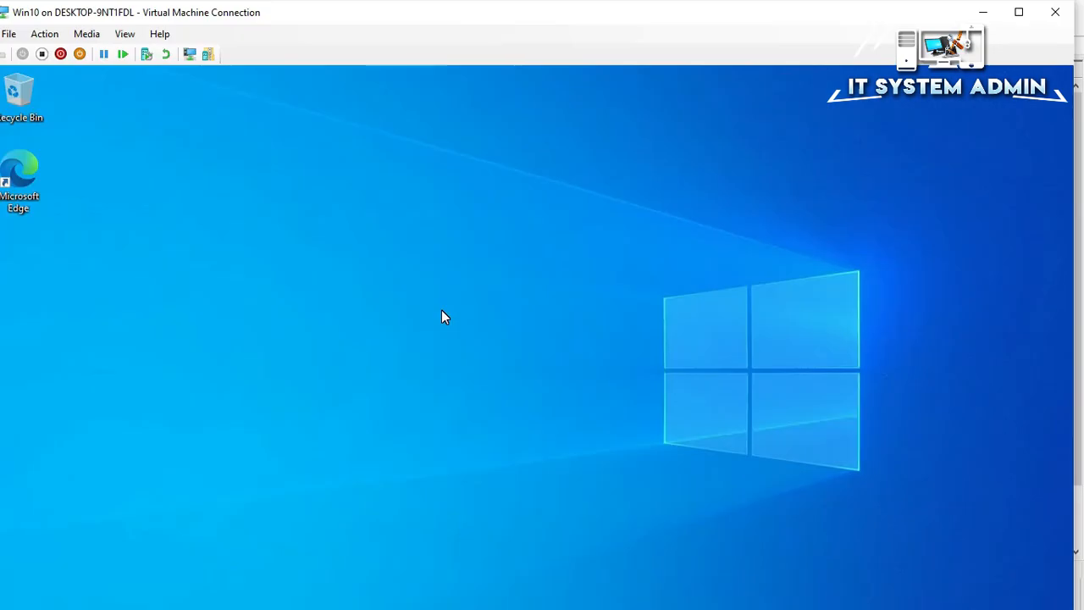
mouse_move(961, 166)
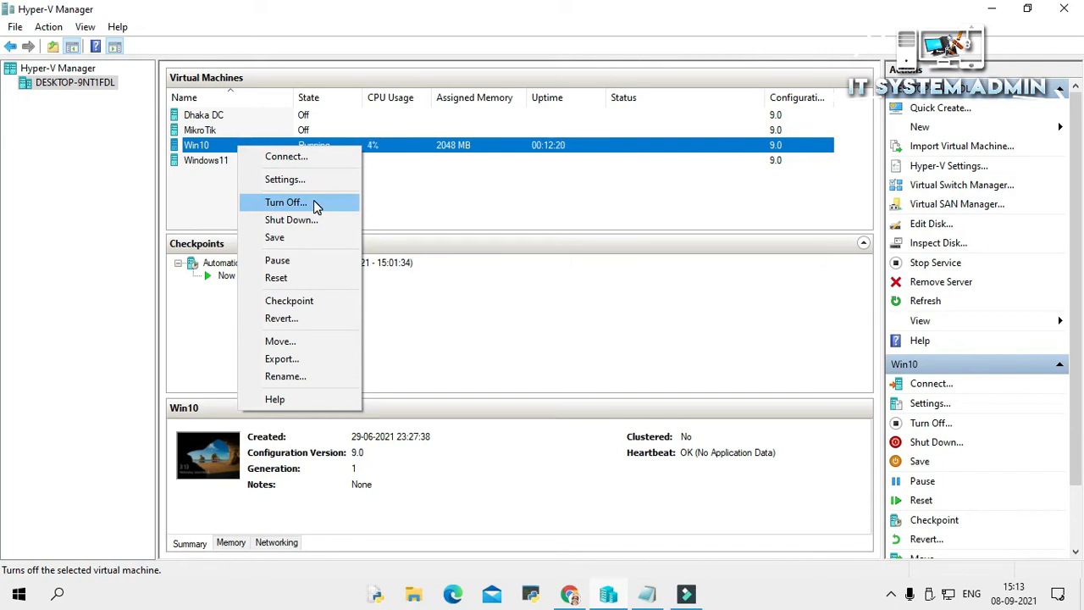
Step: Turn off the running Win10 virtual machine
left_click(286, 201)
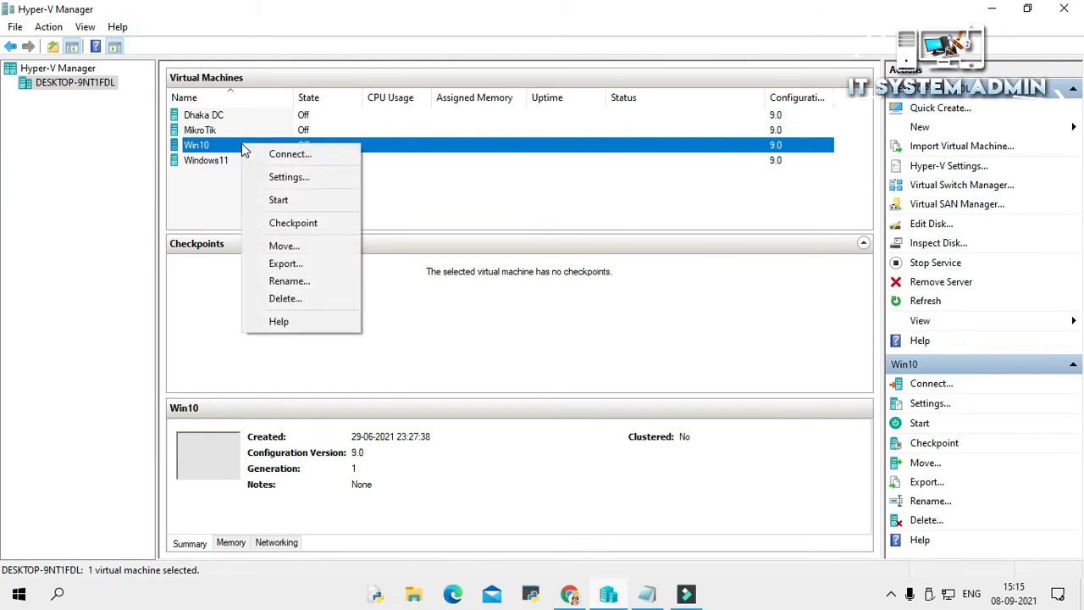
mouse_move(288, 177)
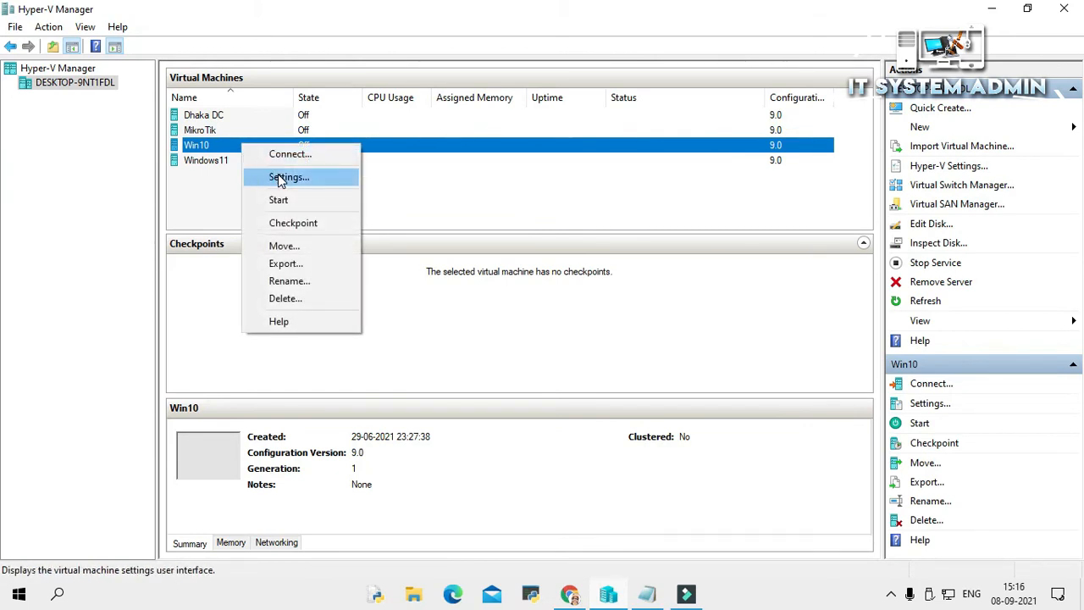
mouse_move(284, 179)
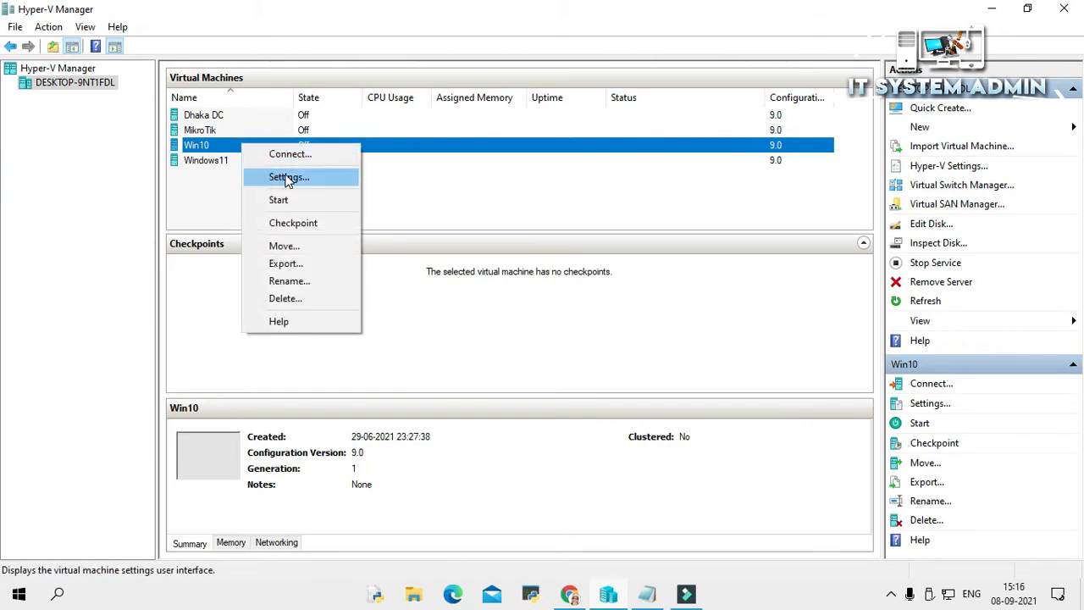
Step: View Win10's hard drive settings and locate its disk file D:\VM\Win10.vhdx
left_click(288, 177)
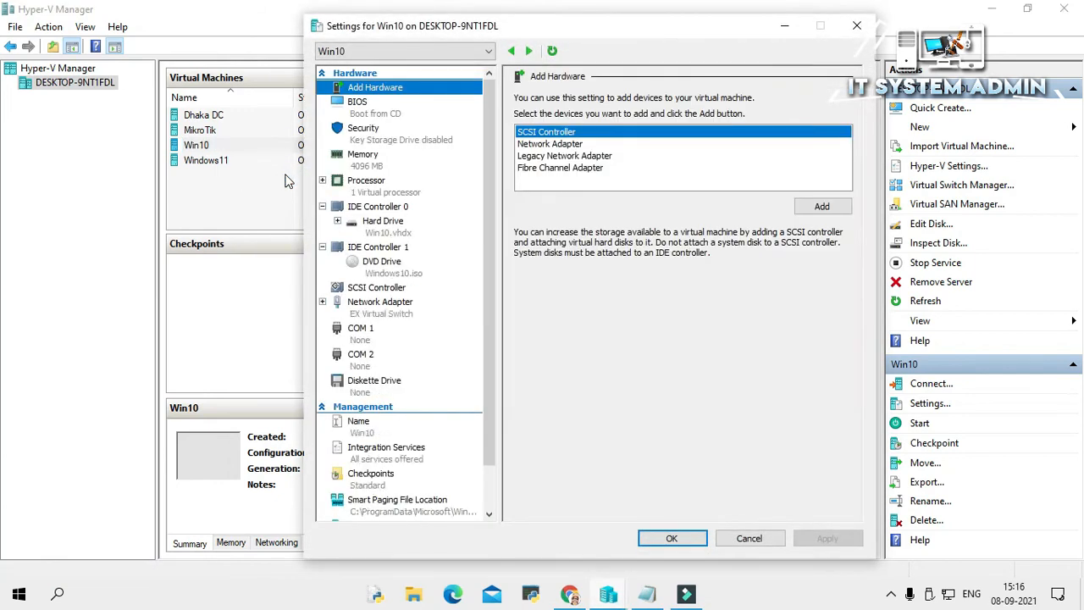
mouse_move(367, 265)
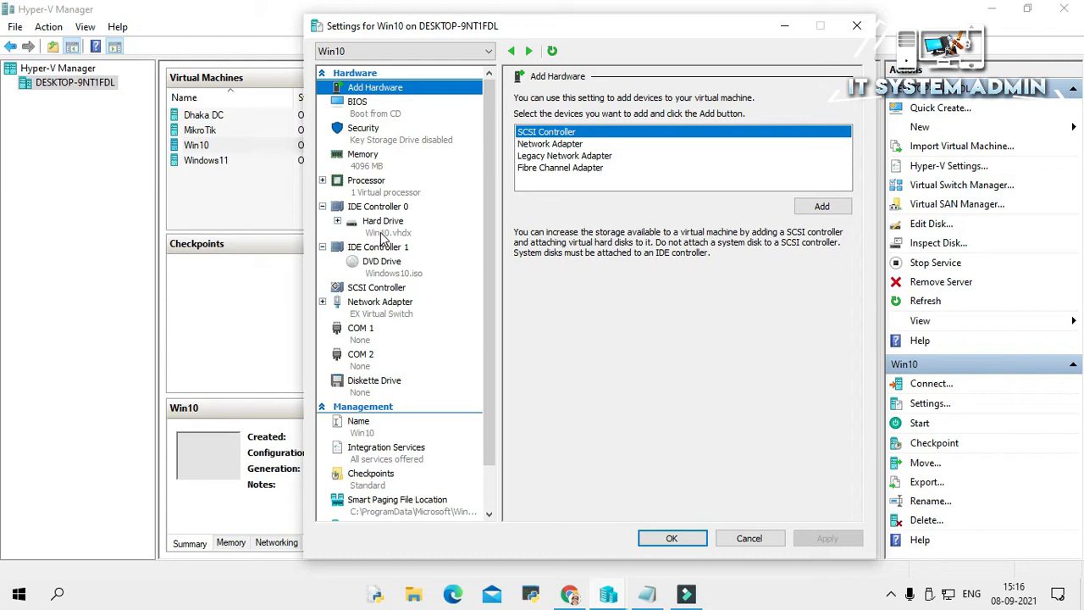
left_click(382, 226)
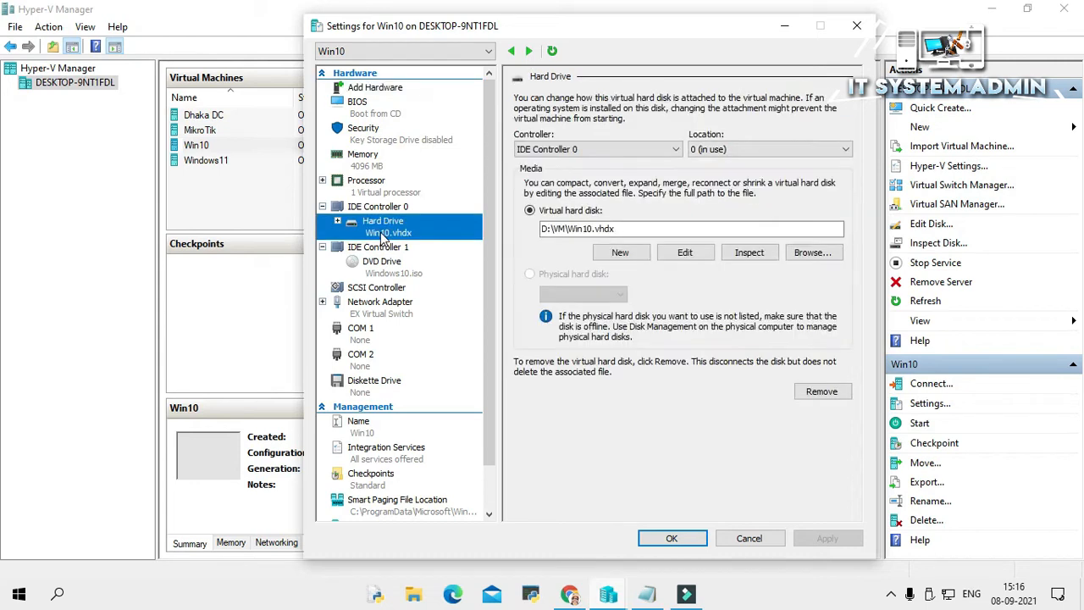
mouse_move(543, 252)
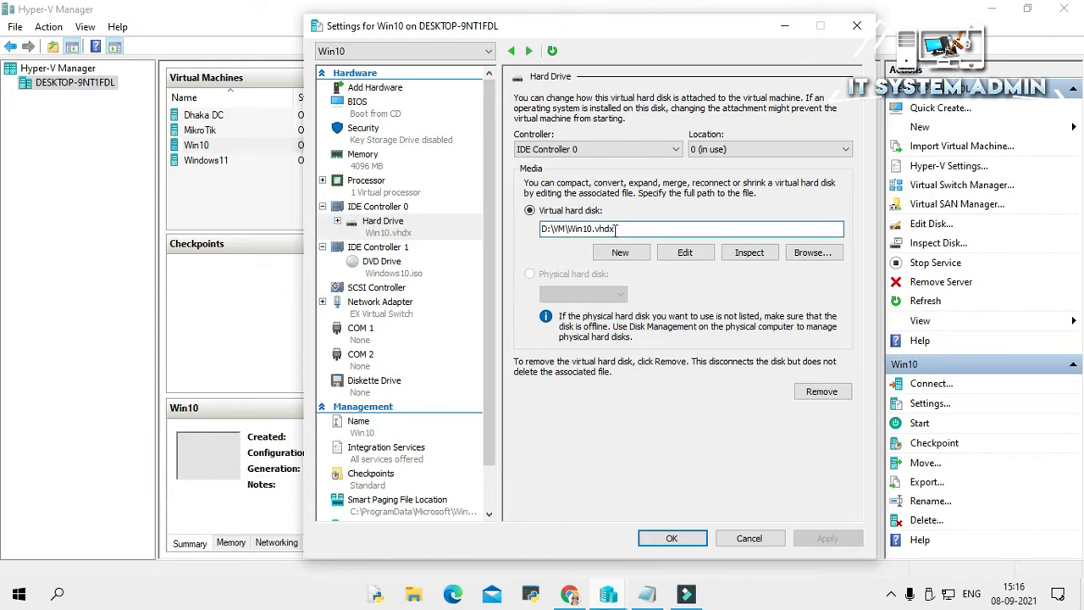
double_click(595, 229)
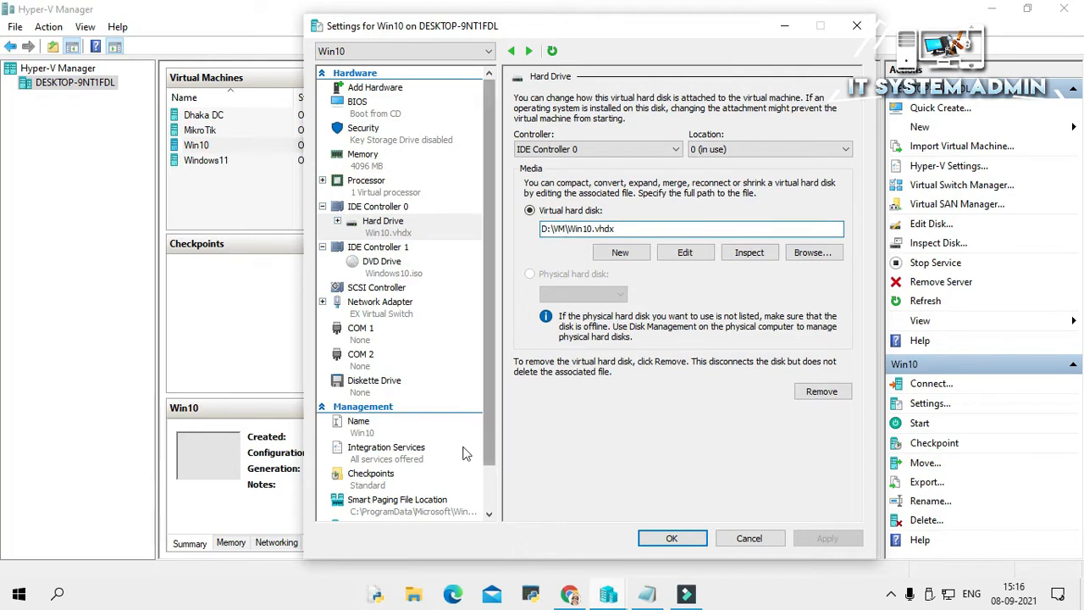
left_click(413, 592)
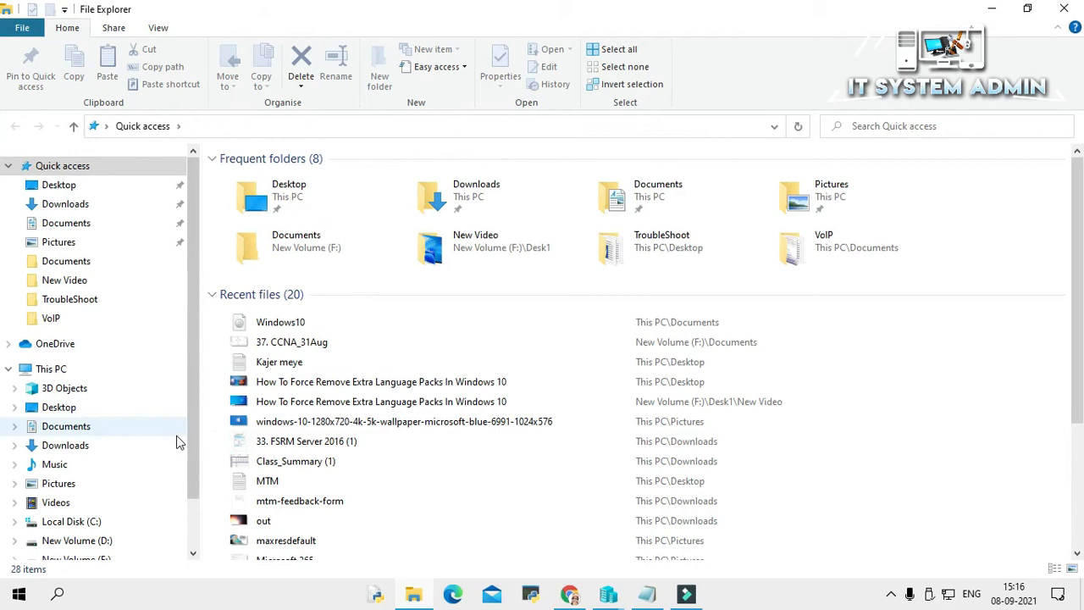
Step: Browse to D:\VM and confirm in Properties that Win10.vhdx is 19.8 GB
scroll("down", 3)
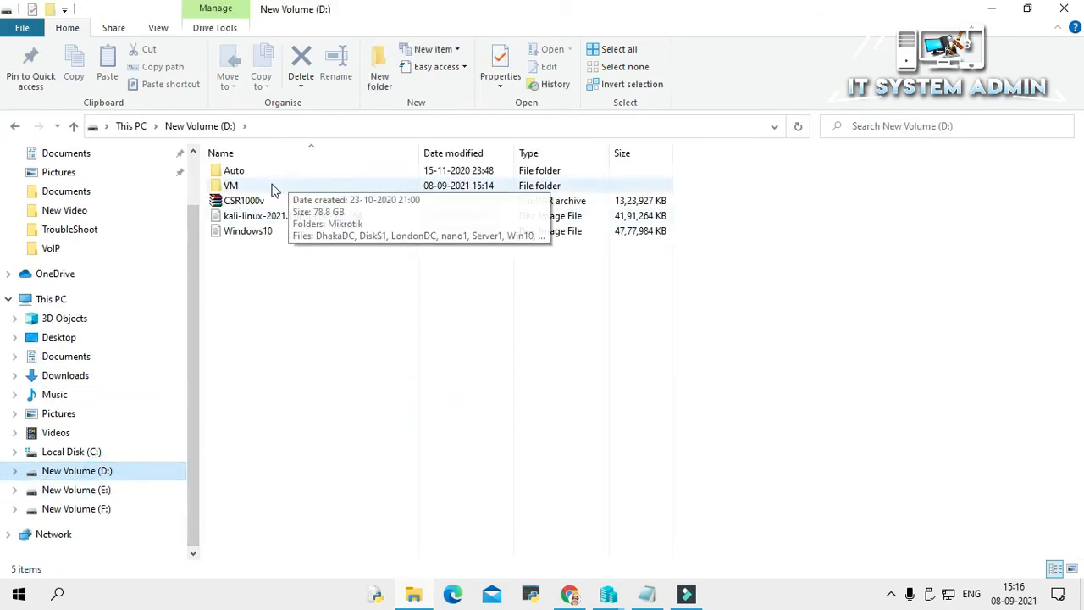
right_click(231, 186)
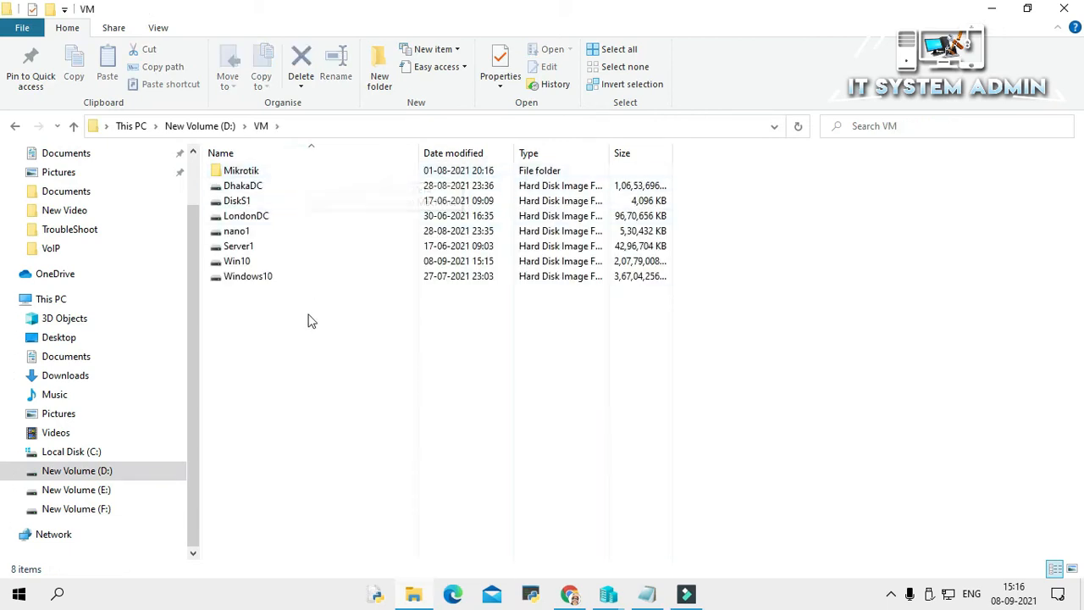
mouse_move(266, 271)
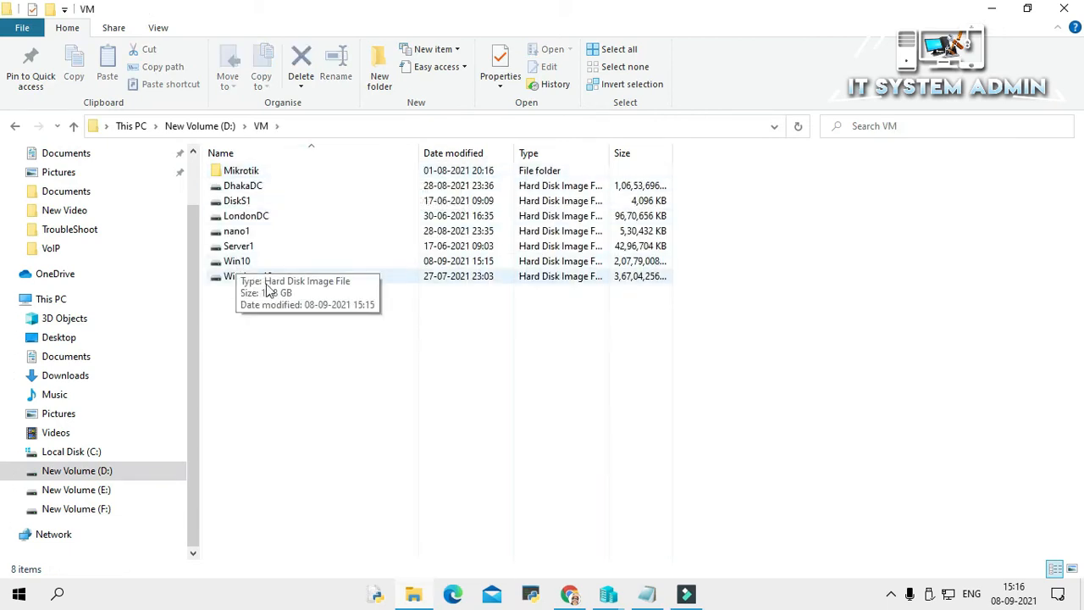
left_click(237, 261)
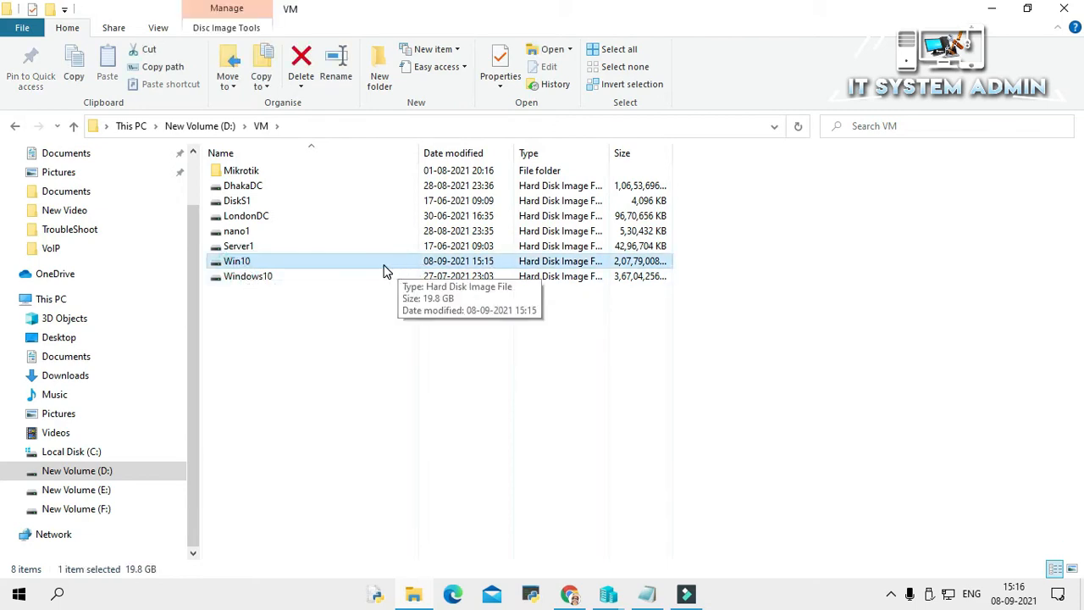
right_click(237, 261)
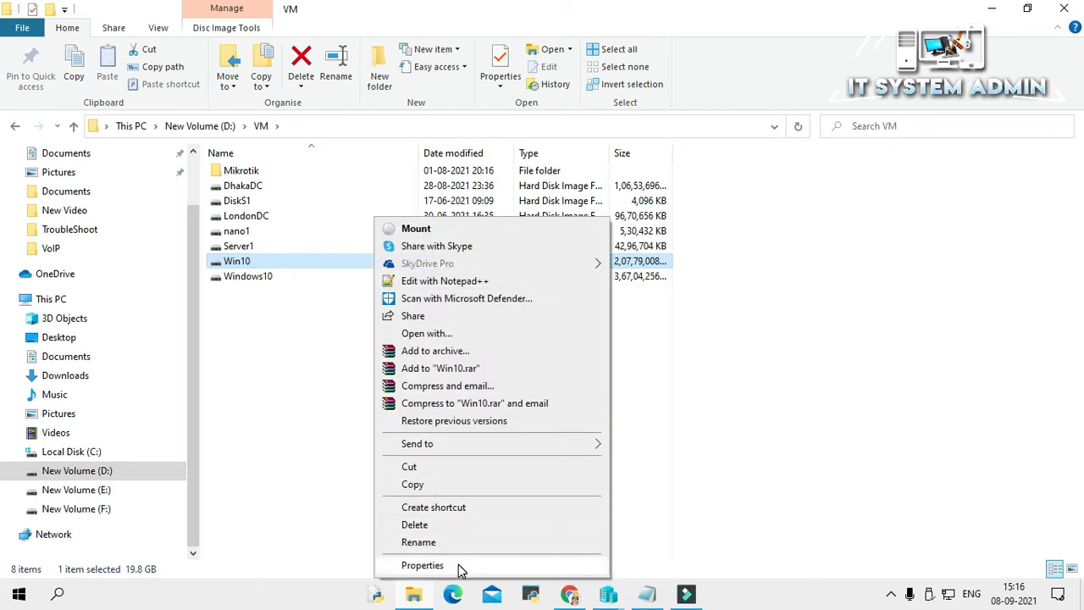
left_click(421, 565)
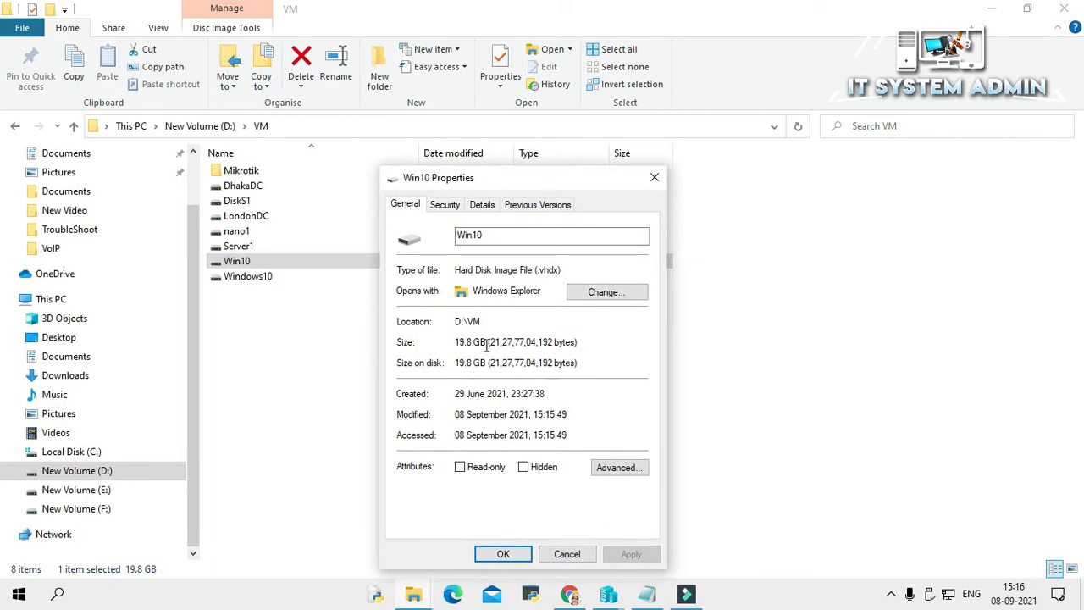
double_click(470, 342)
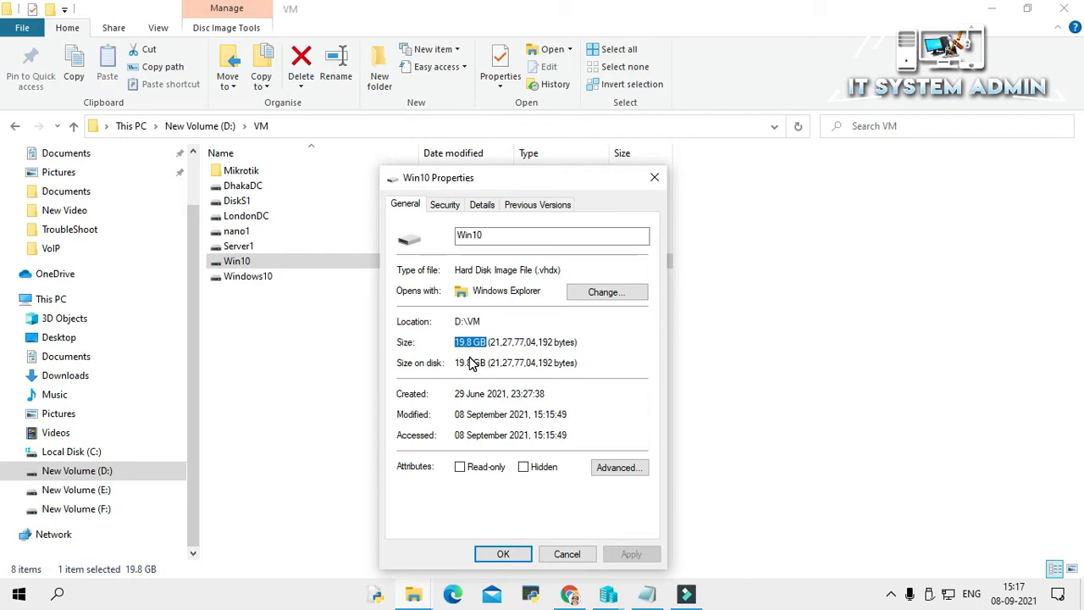
mouse_move(533, 514)
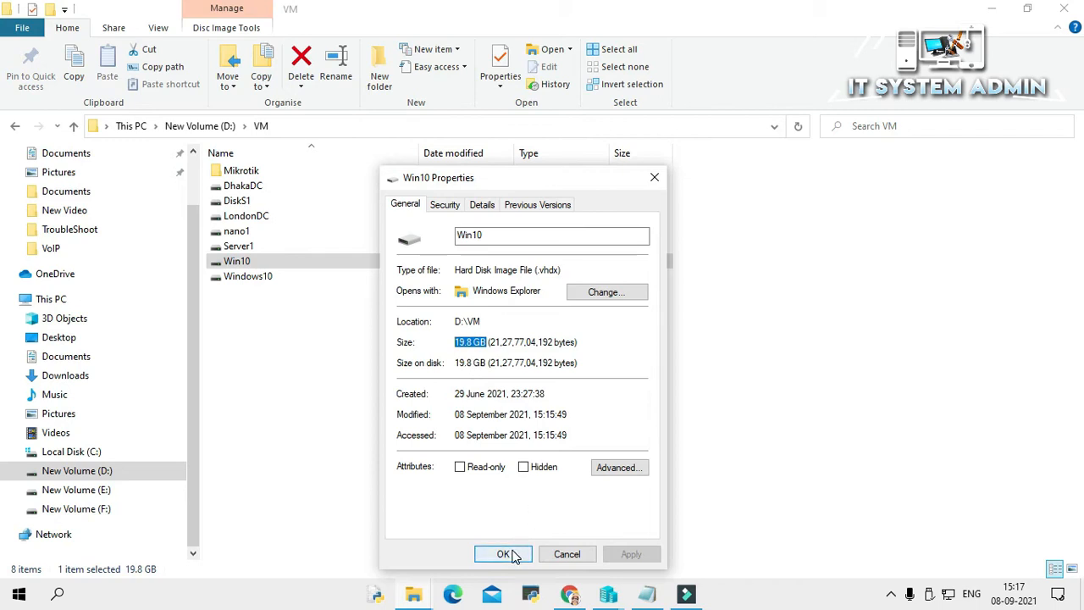
left_click(502, 553)
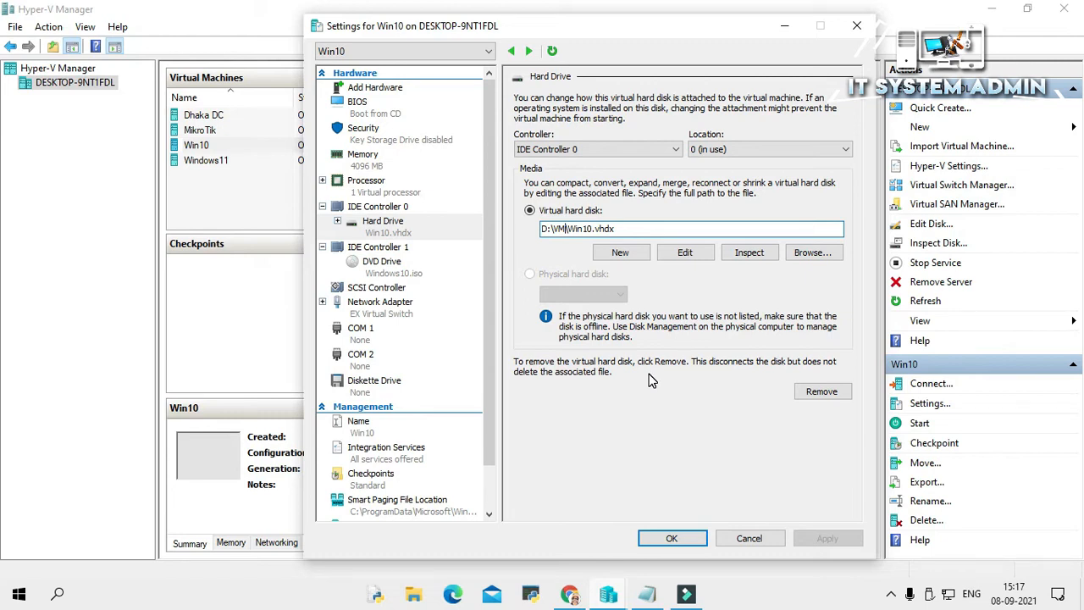
mouse_move(771, 194)
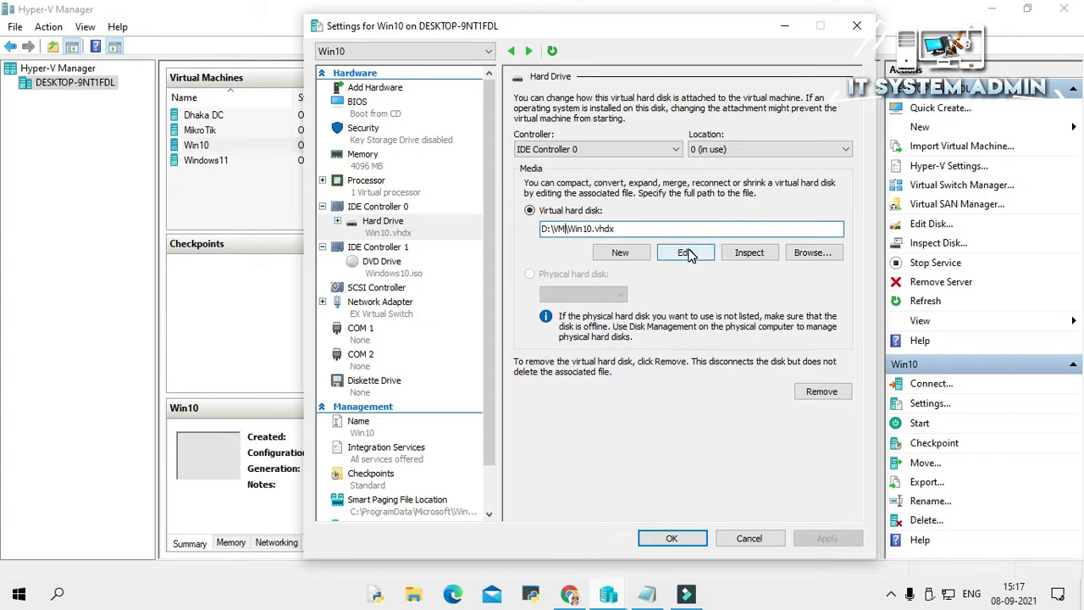
Step: Launch the Edit Virtual Hard Disk wizard for Win10.vhdx and select Expand
left_click(684, 252)
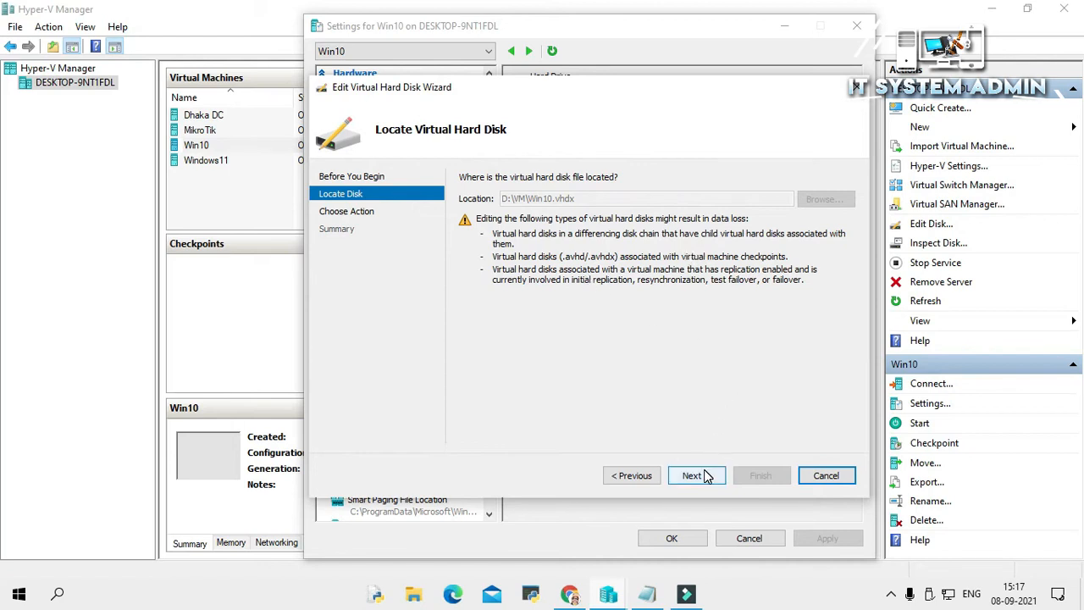
left_click(691, 475)
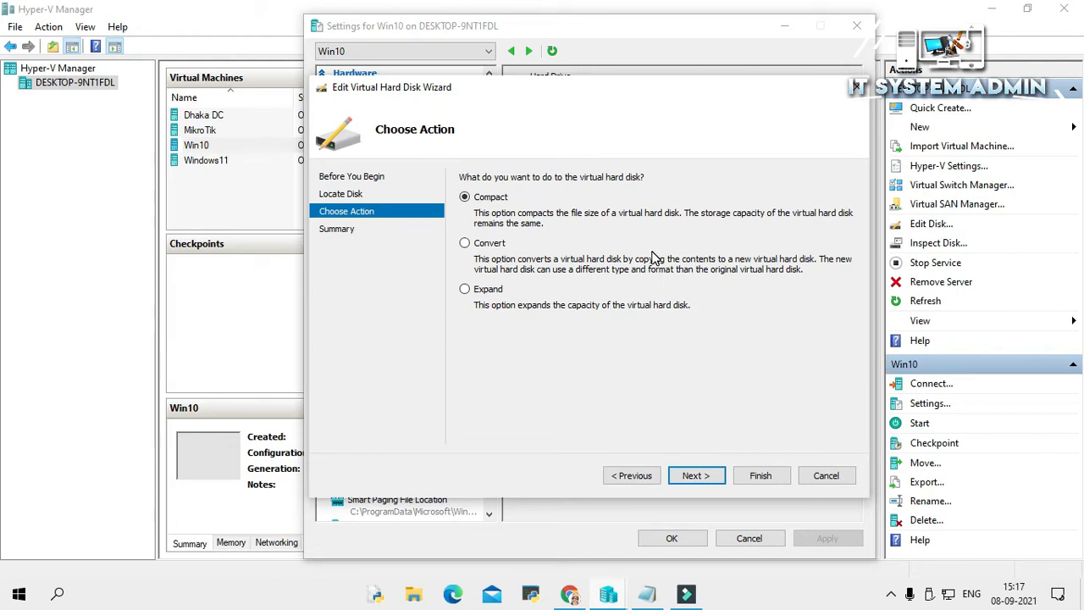
mouse_move(626, 246)
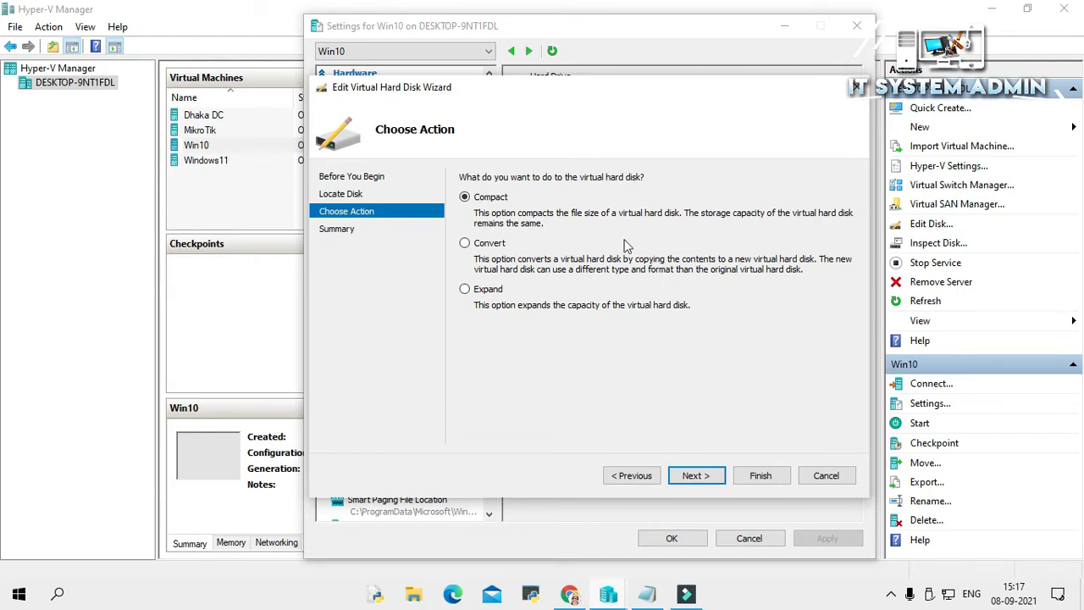
mouse_move(498, 258)
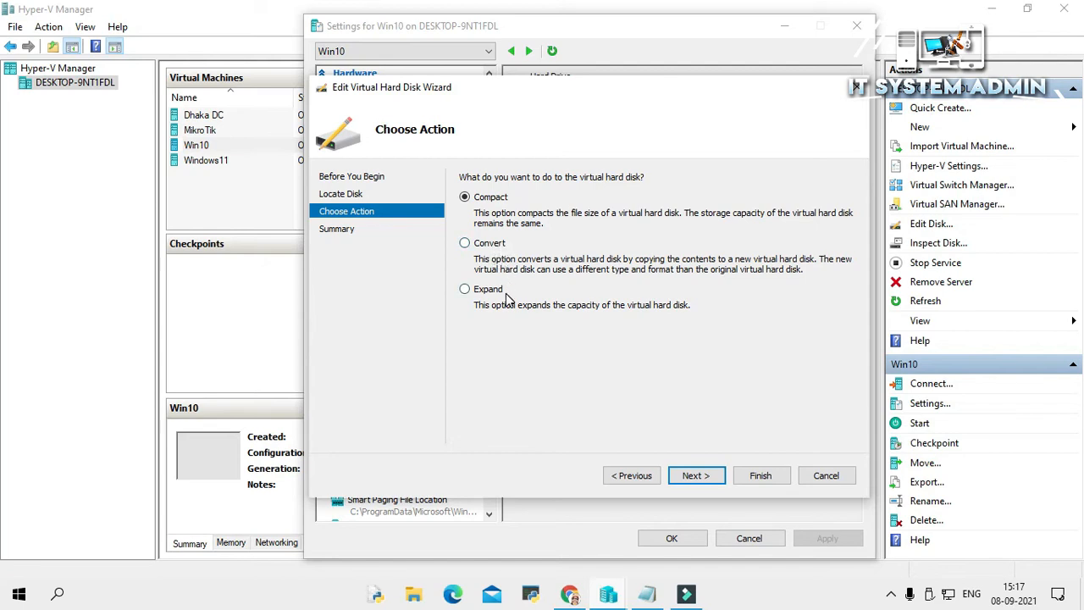
mouse_move(488, 304)
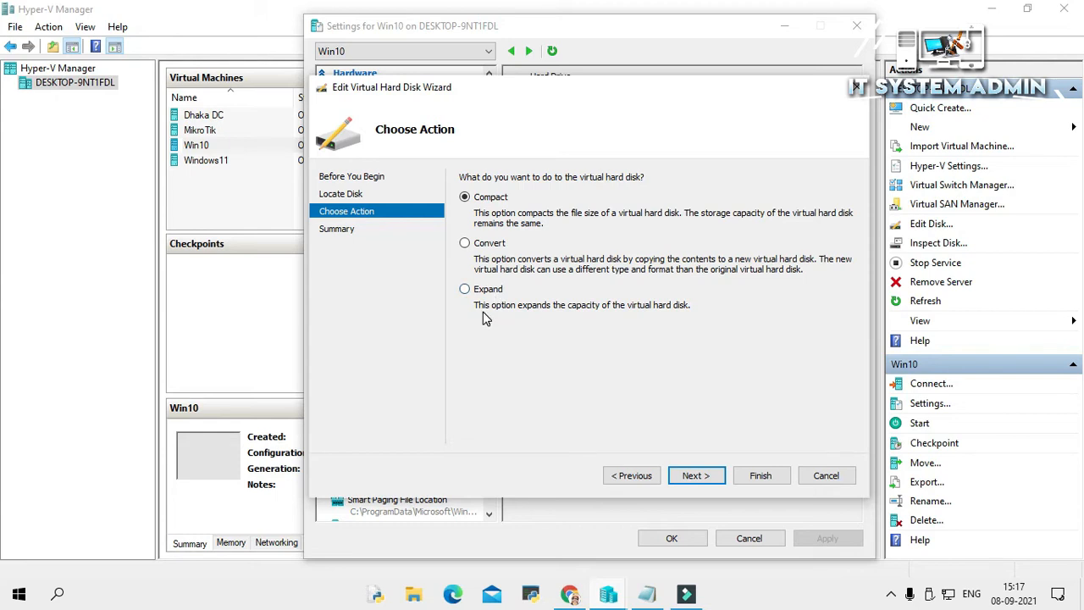
mouse_move(543, 319)
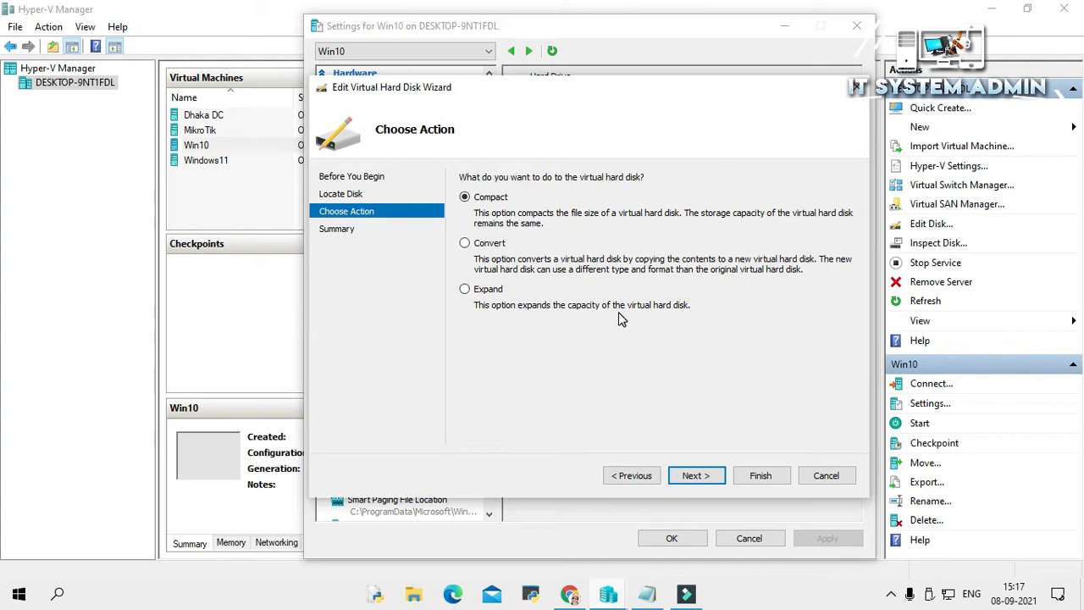
mouse_move(638, 312)
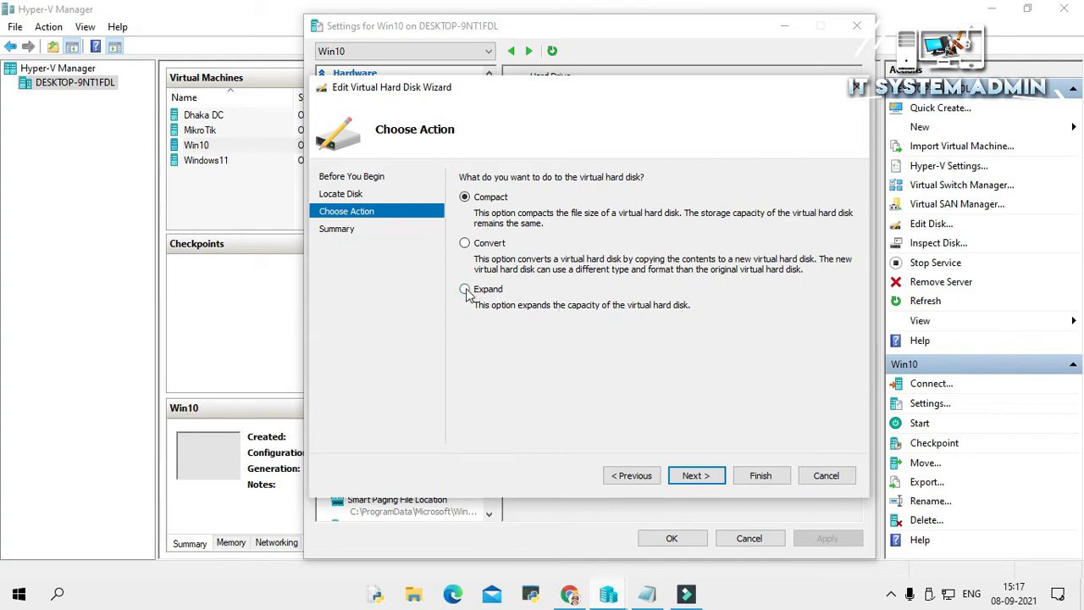
left_click(464, 289)
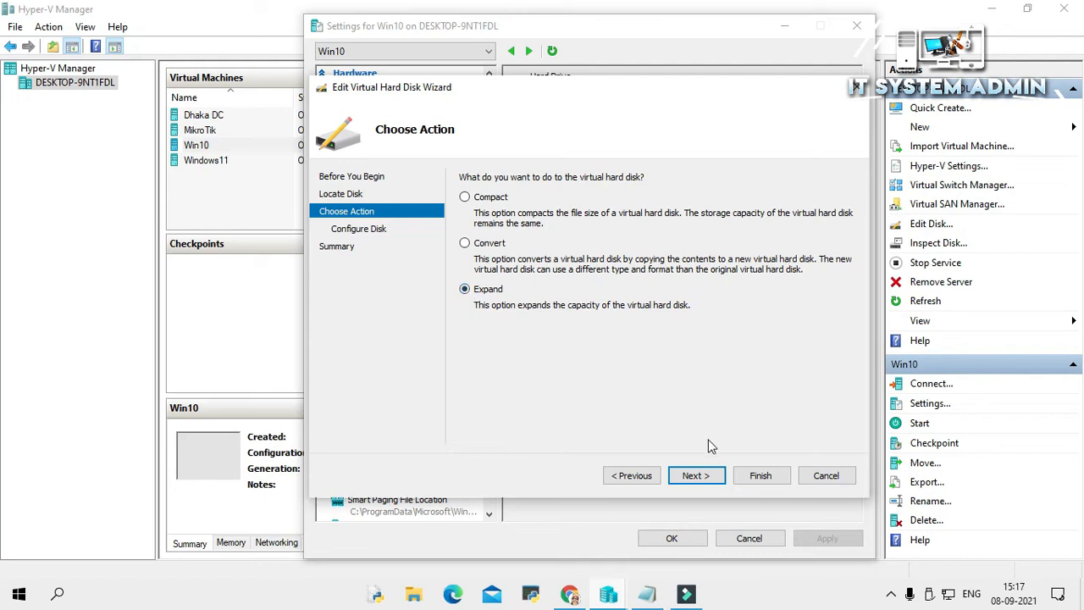
Step: Set the new disk size to 40 GB and finish the expansion
left_click(695, 475)
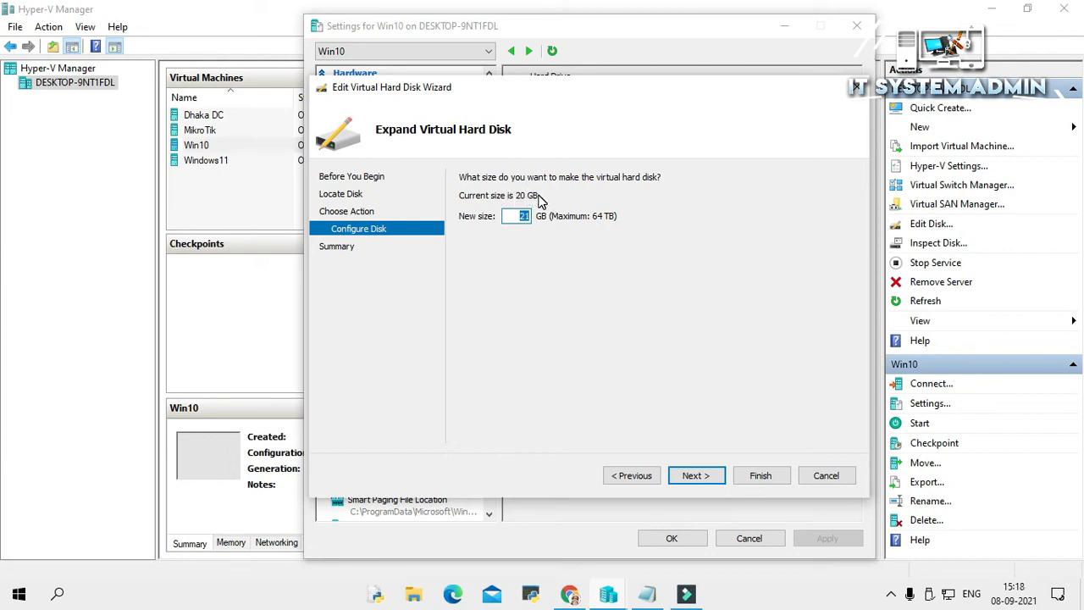
left_click(521, 215)
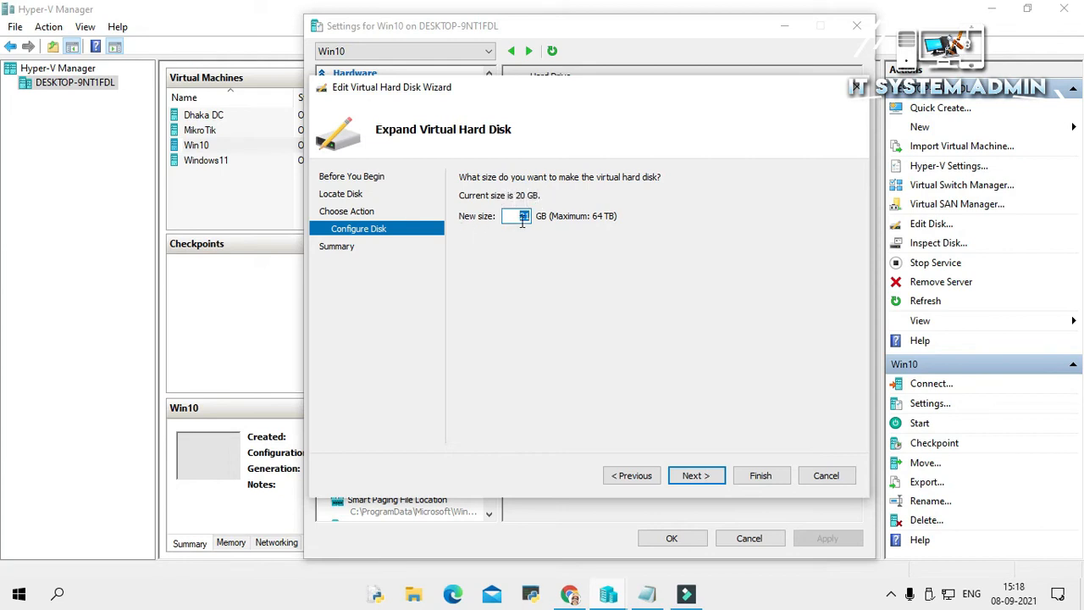
type("21")
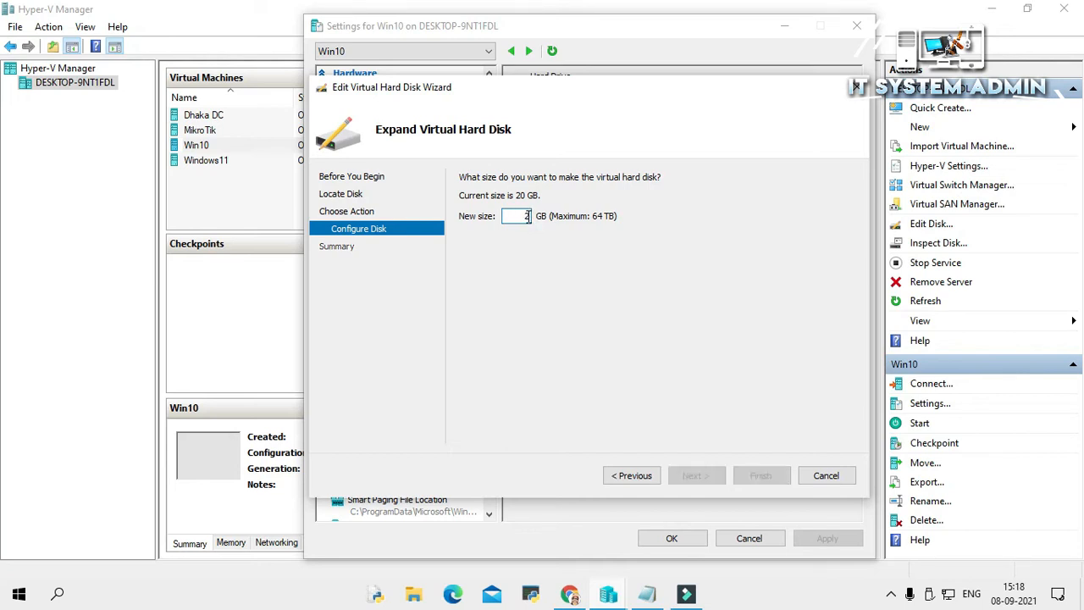
type("40")
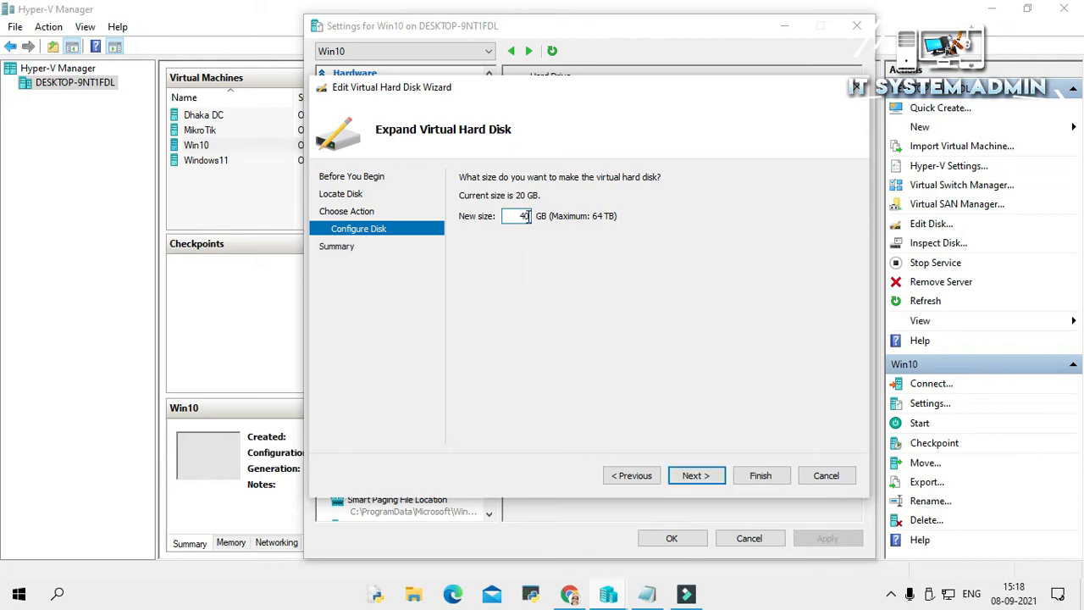
mouse_move(582, 232)
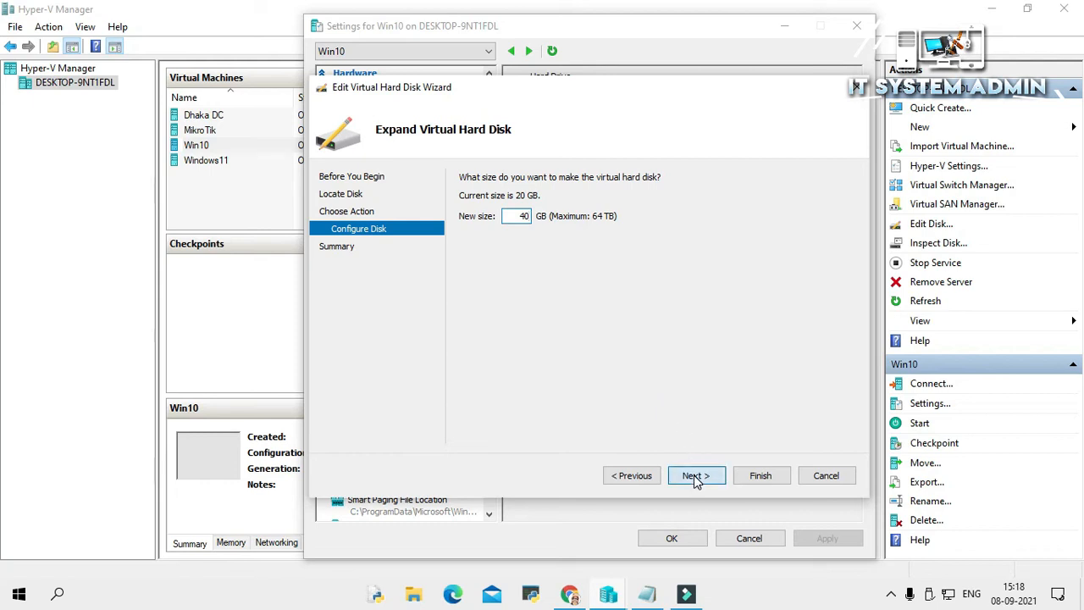
left_click(694, 475)
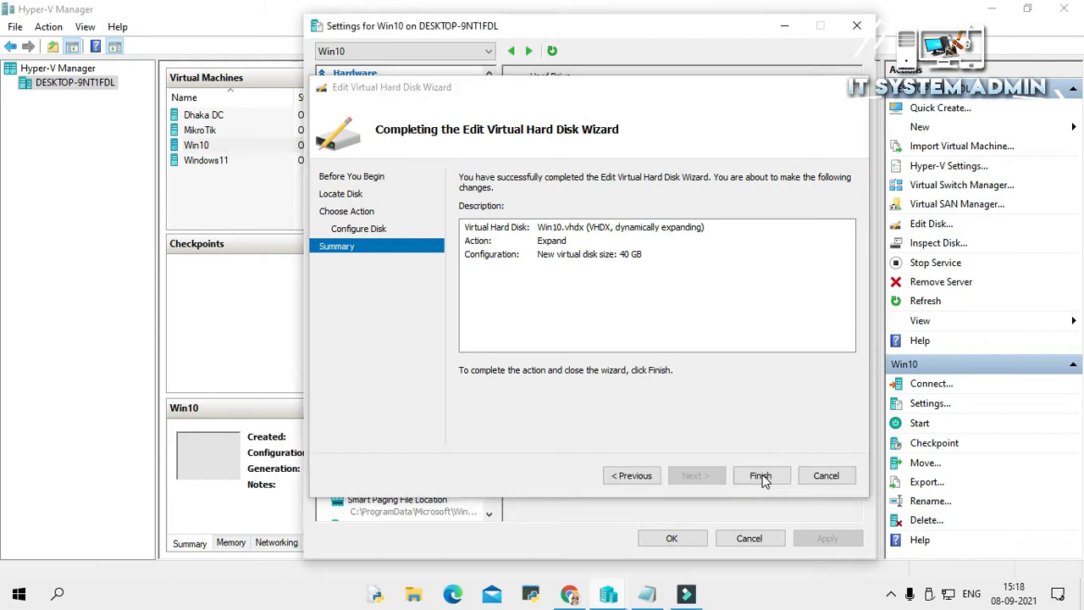
left_click(760, 475)
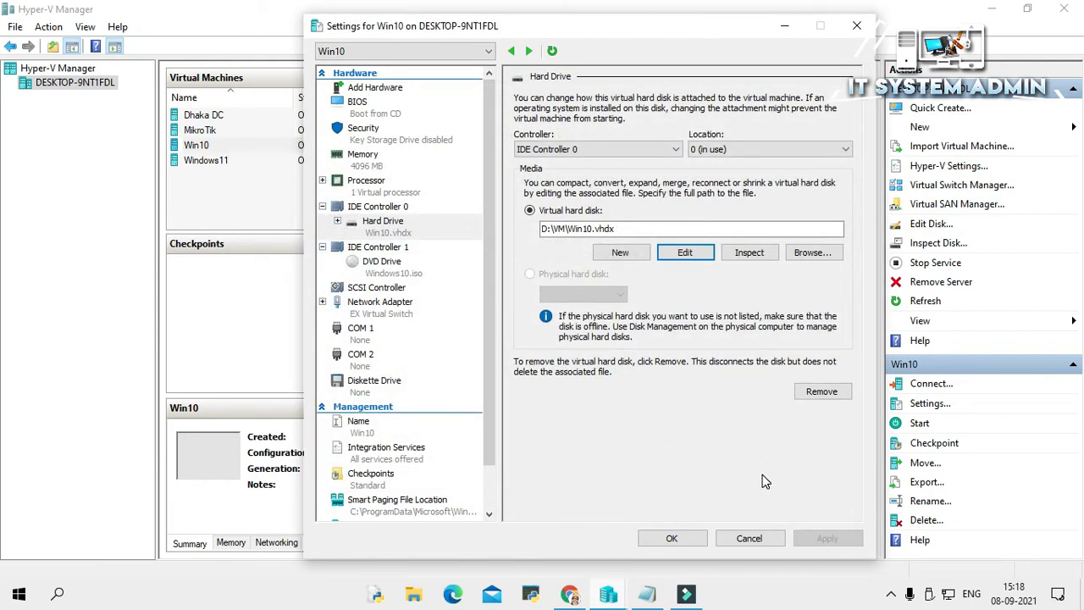
mouse_move(690, 514)
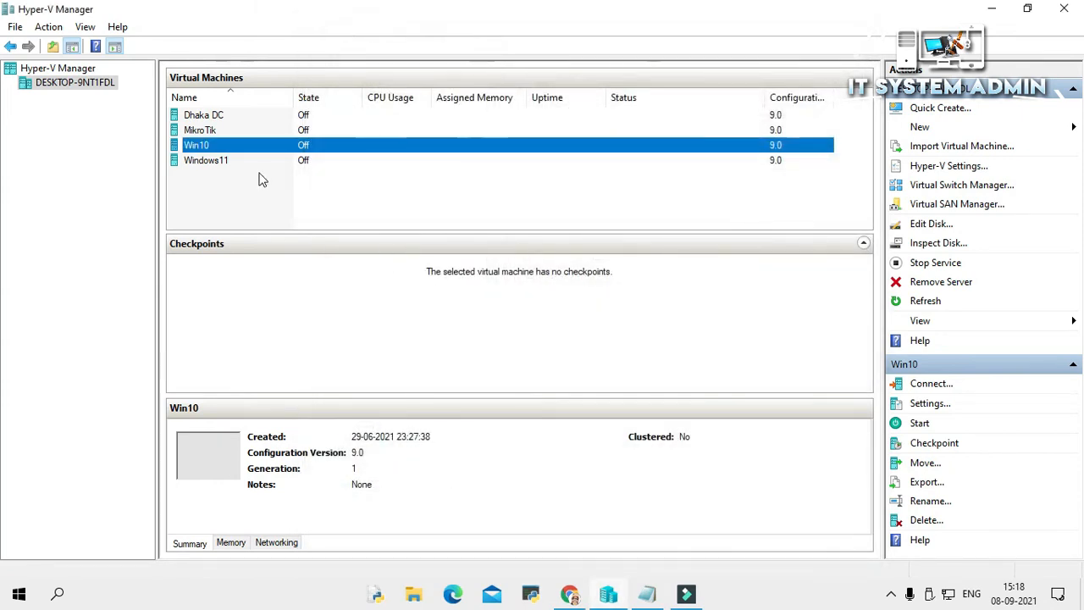
Step: Connect to the Win10 virtual machine from its context menu
right_click(196, 145)
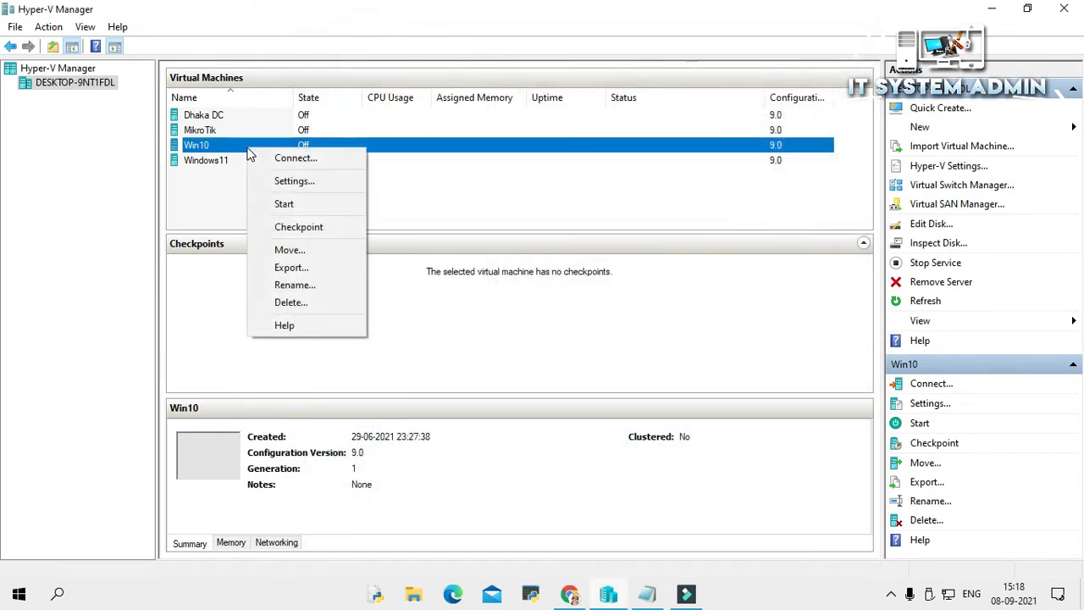
mouse_move(295, 159)
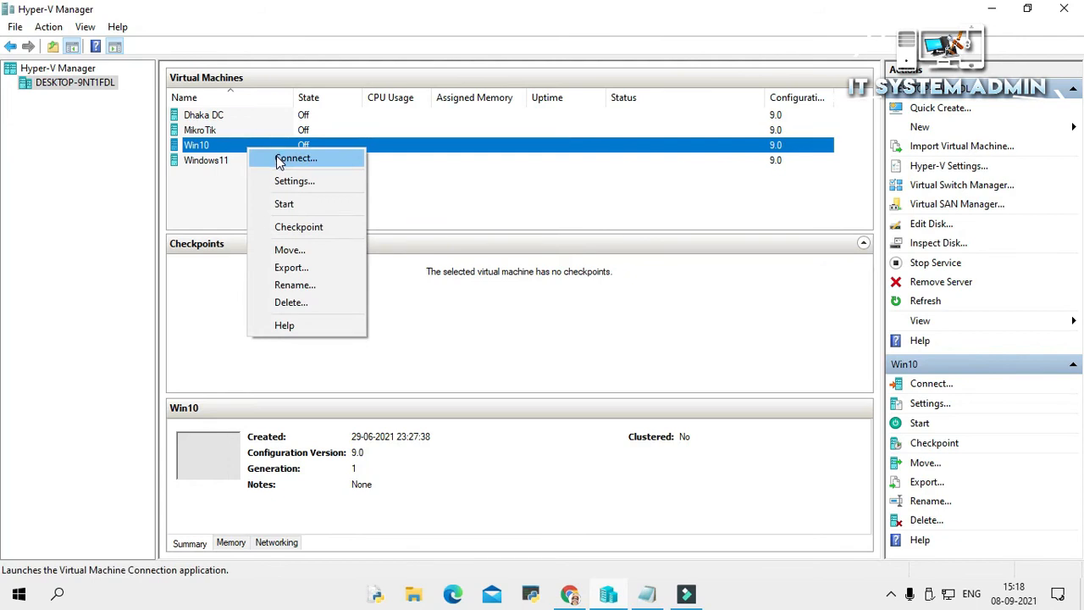
left_click(295, 158)
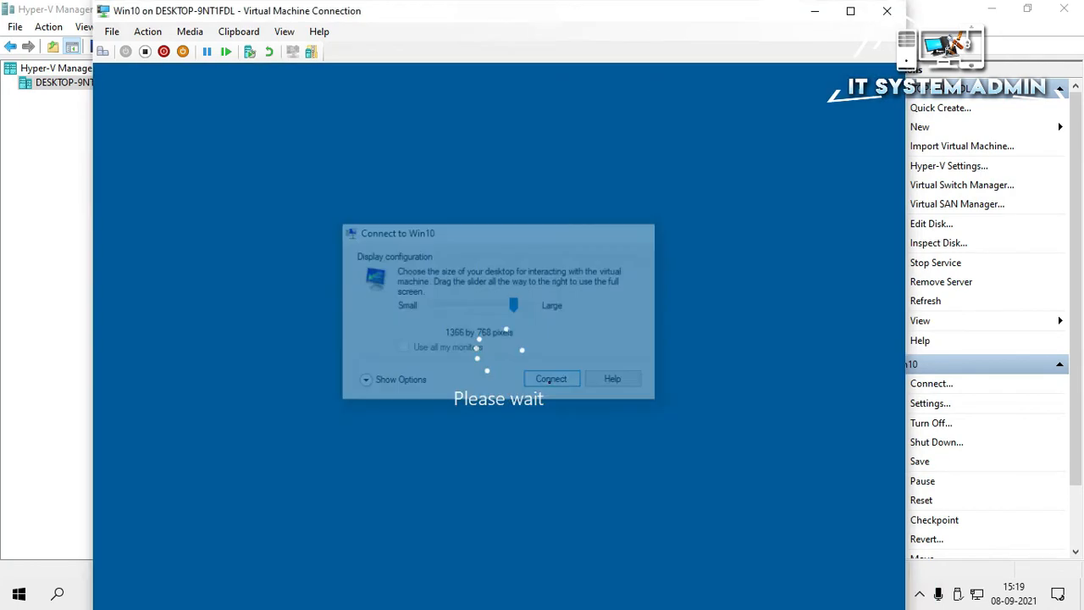
Step: Connect at the default display size and sign in to Windows with the password
left_click(550, 378)
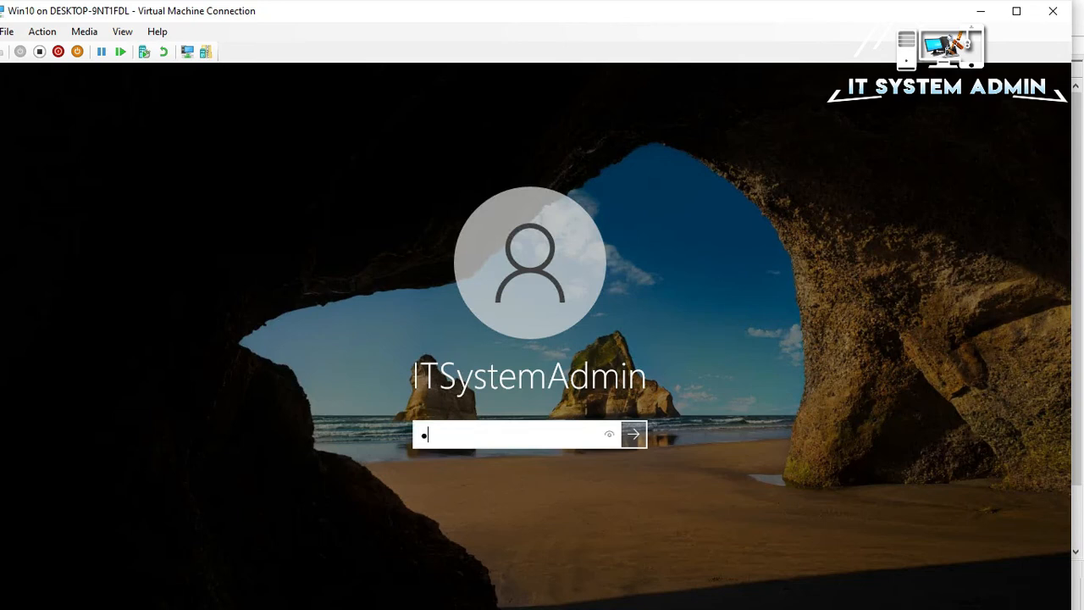
type("password")
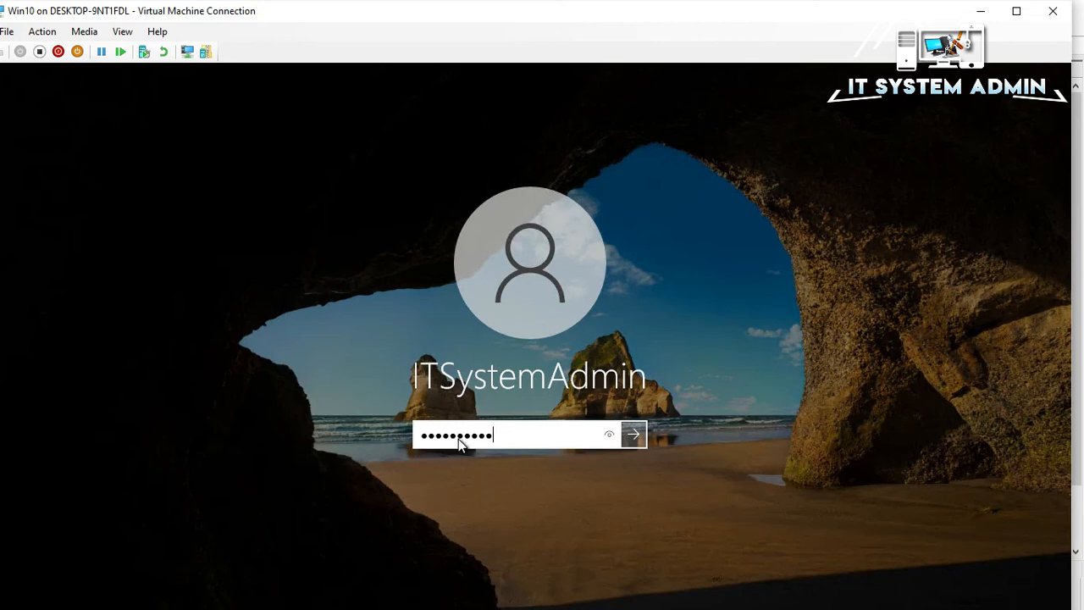
left_click(632, 434)
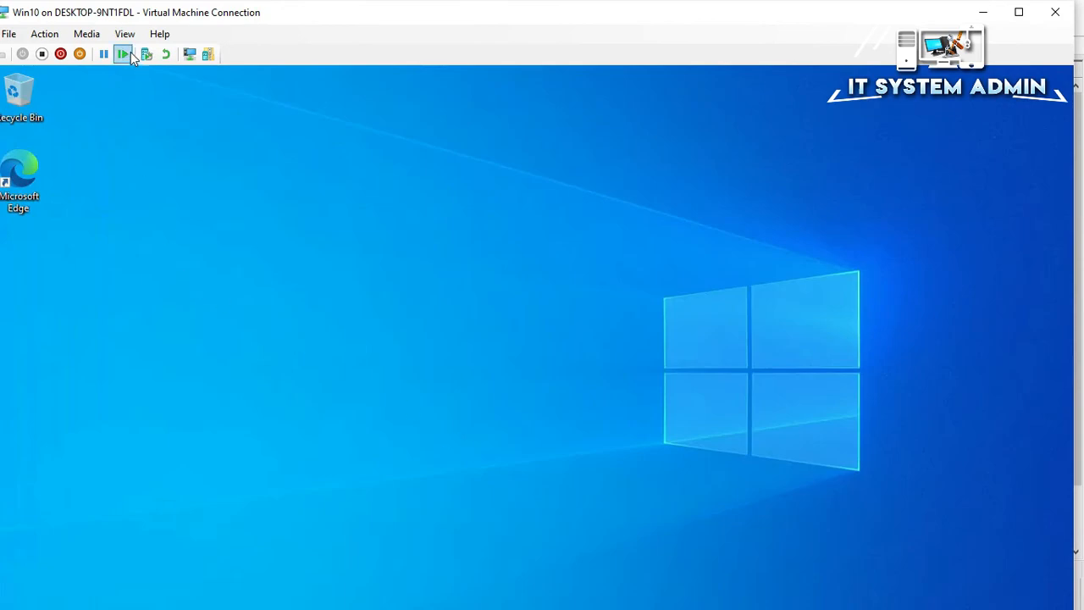
Step: Switch the Win10 session to Full Screen Mode from the View menu
left_click(124, 34)
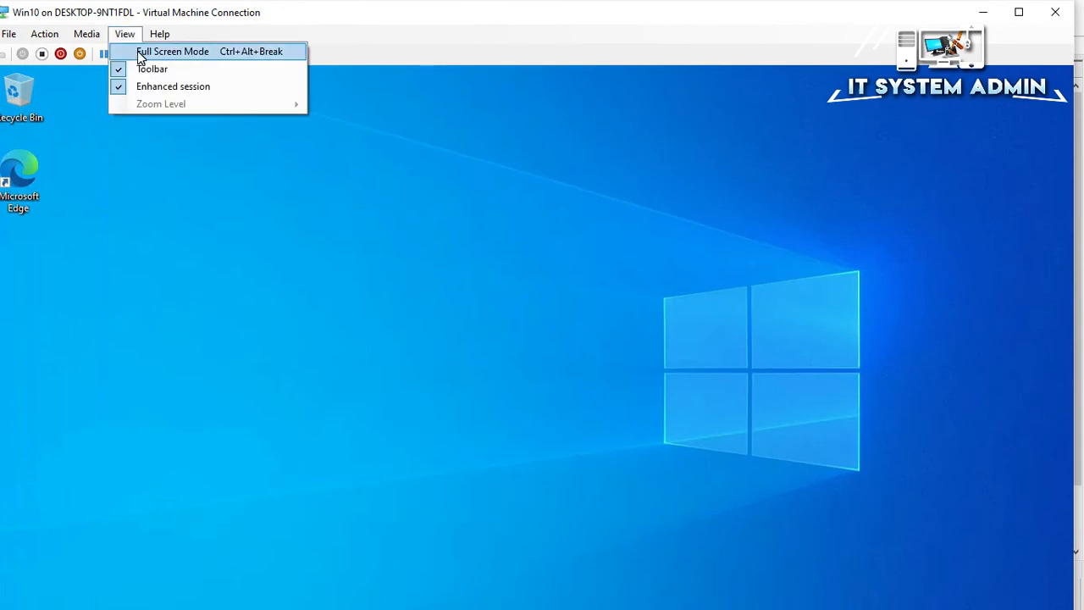
mouse_move(171, 57)
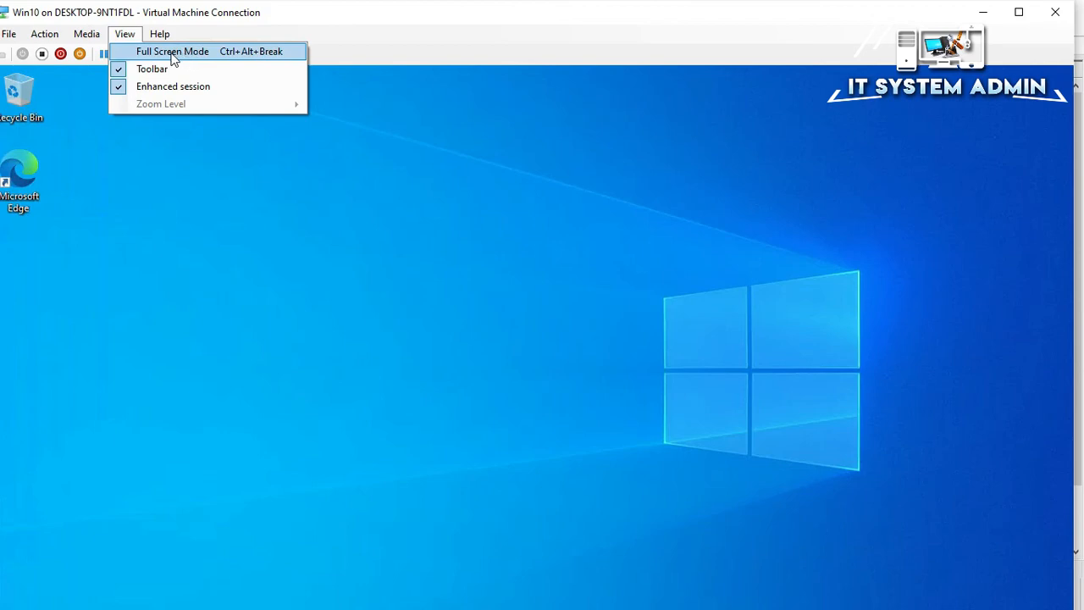
left_click(172, 50)
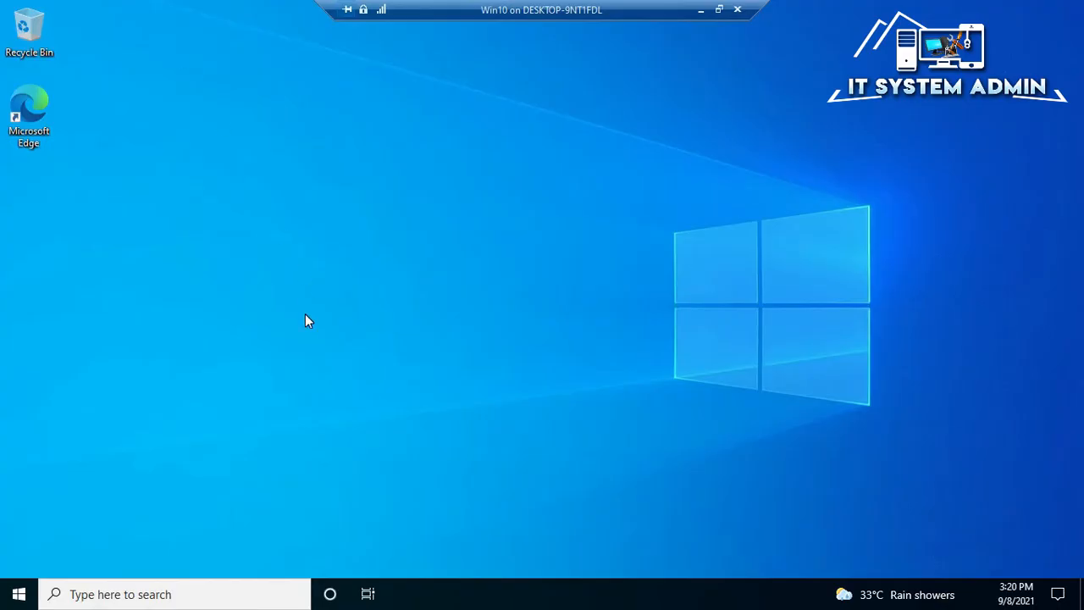
mouse_move(194, 408)
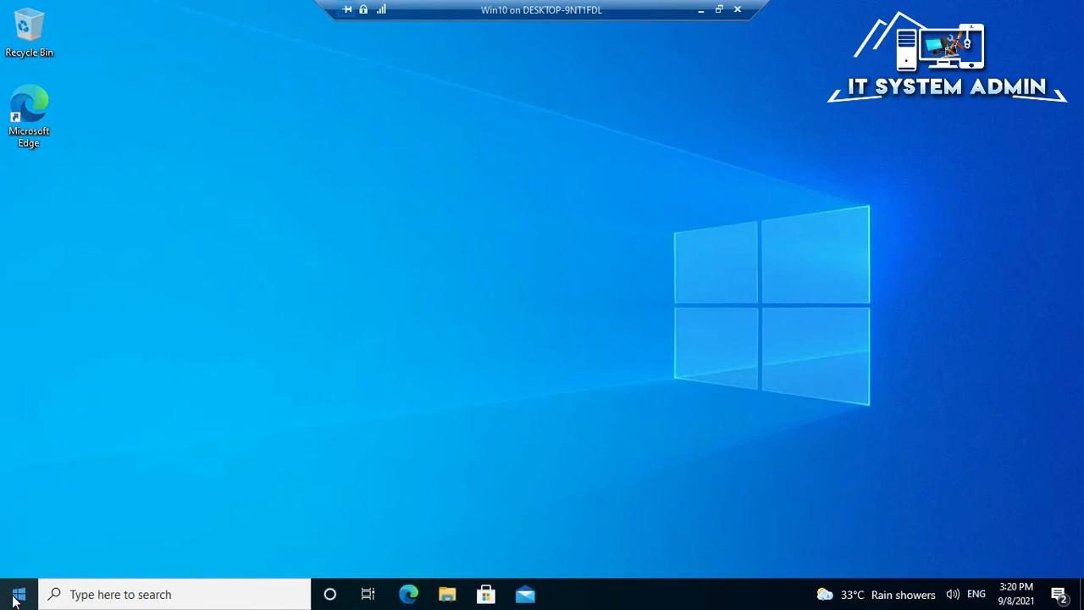
Step: Launch Disk Management from Start and select Disk 0's 20 GB unallocated space
right_click(16, 594)
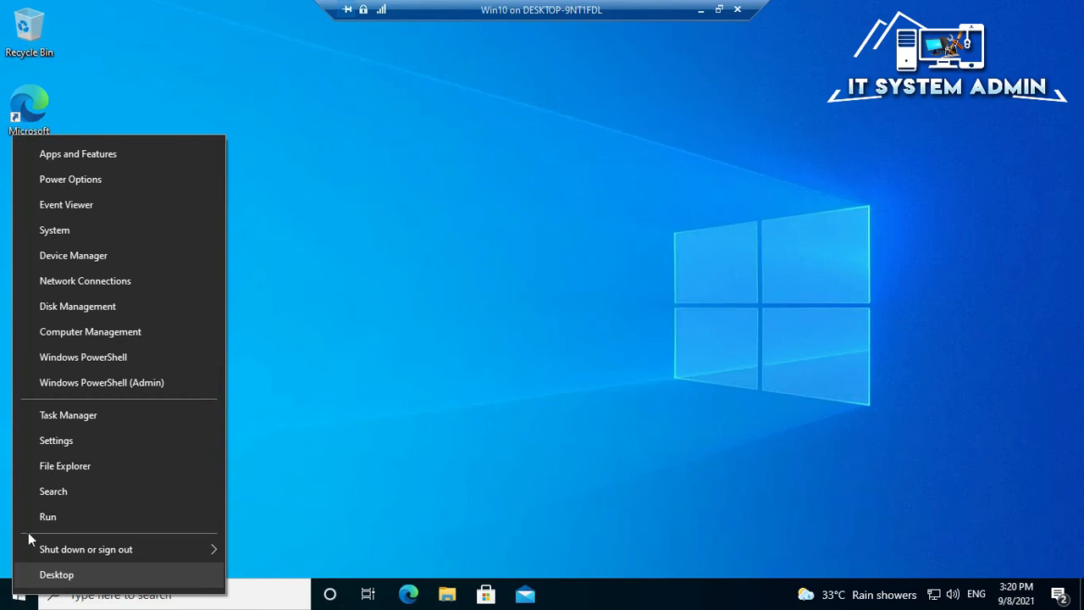
mouse_move(83, 305)
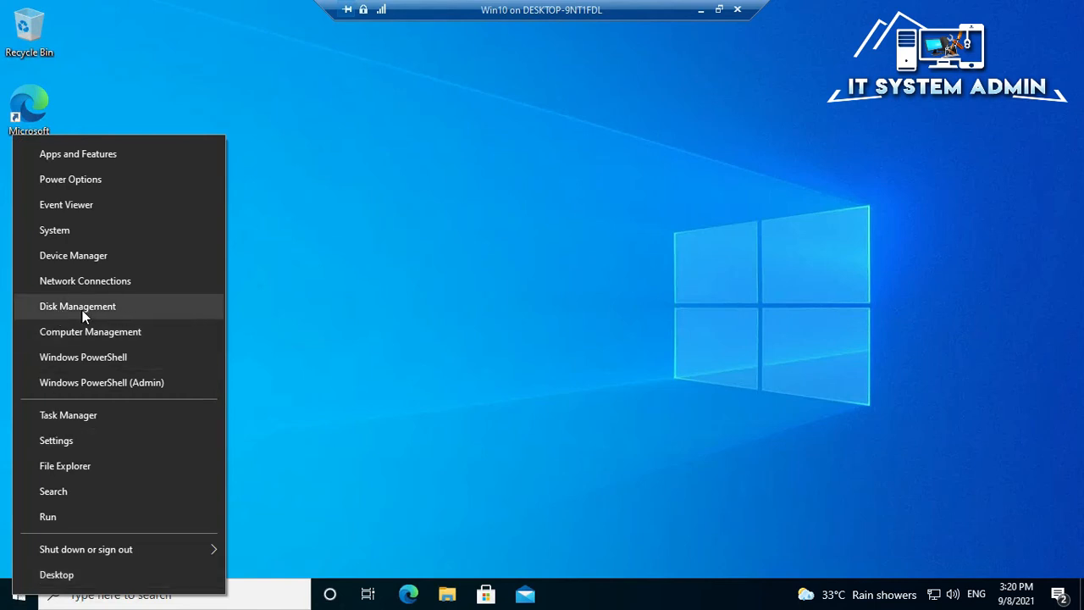
left_click(77, 306)
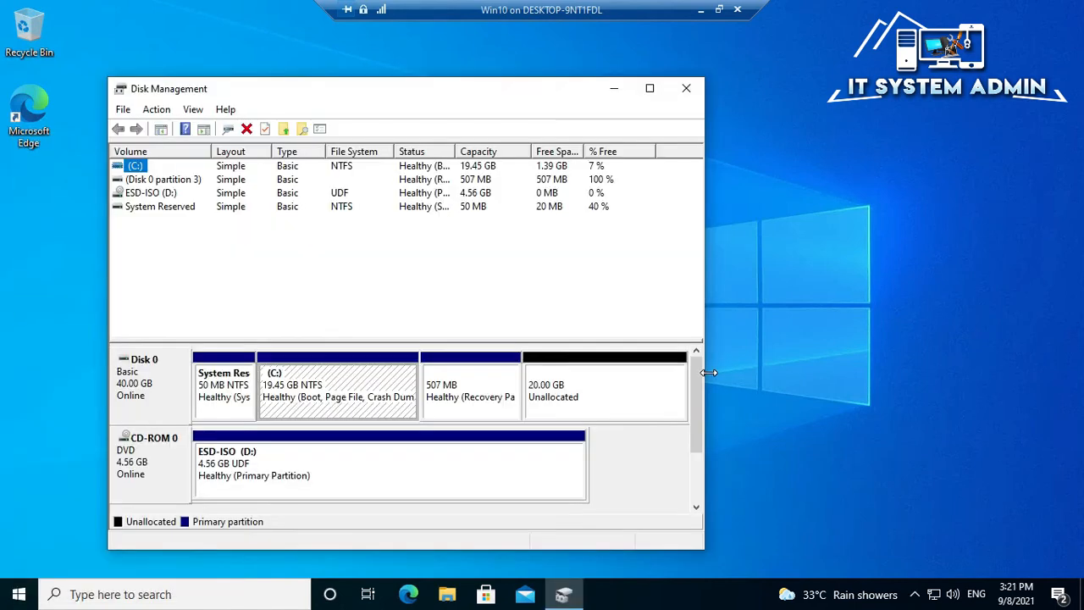
left_click_drag(703, 373, 778, 370)
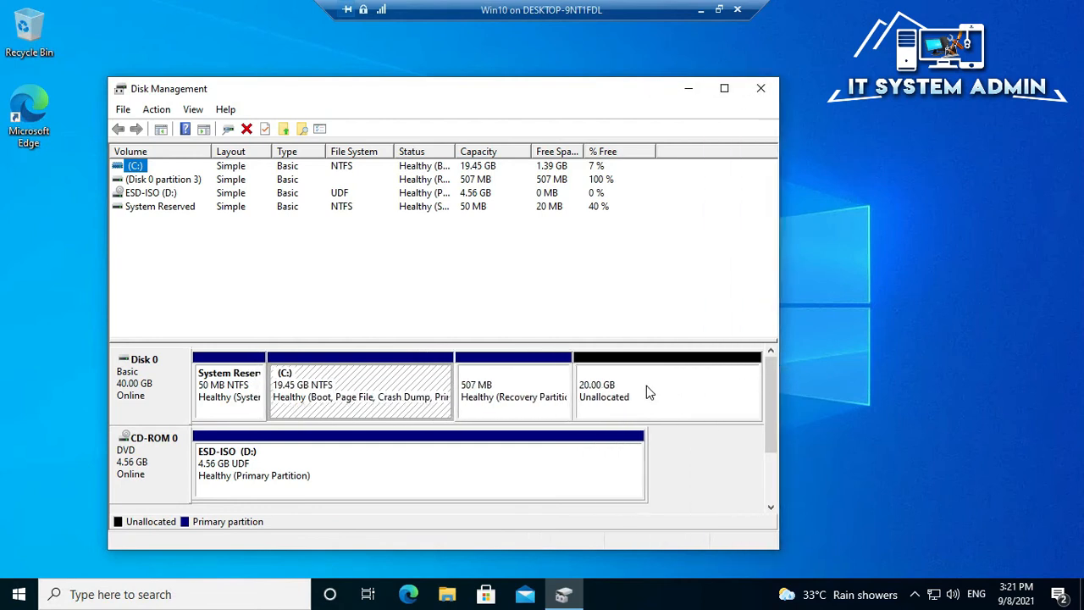
left_click(667, 385)
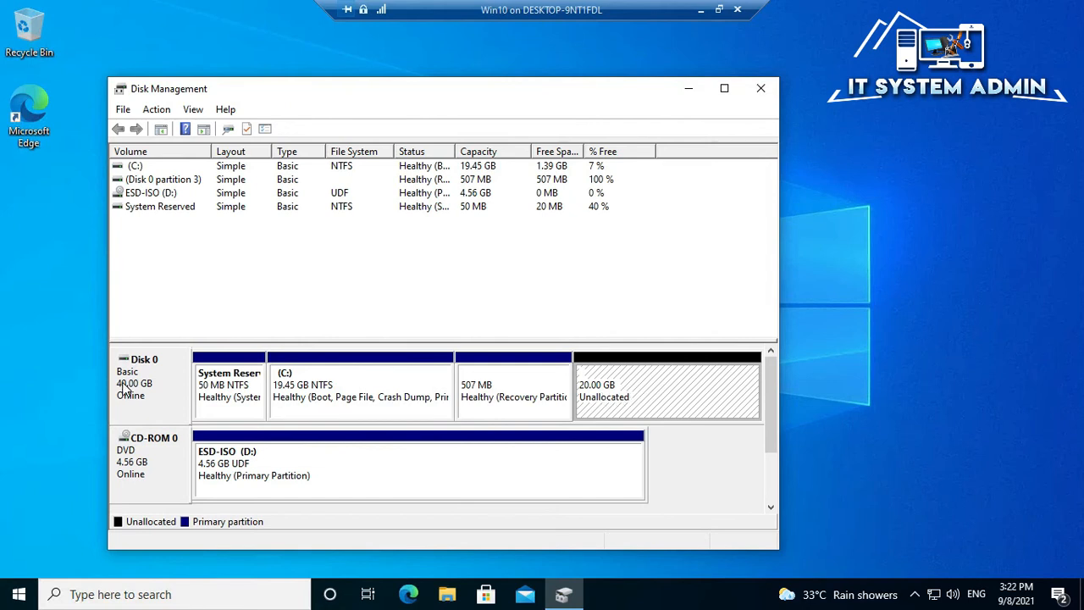
mouse_move(136, 404)
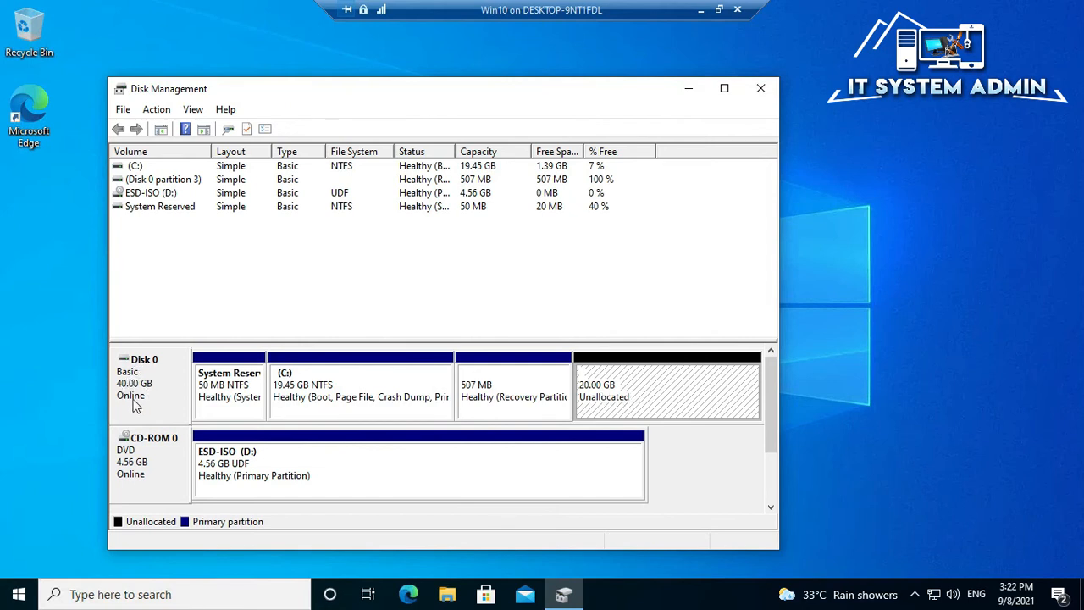
mouse_move(152, 403)
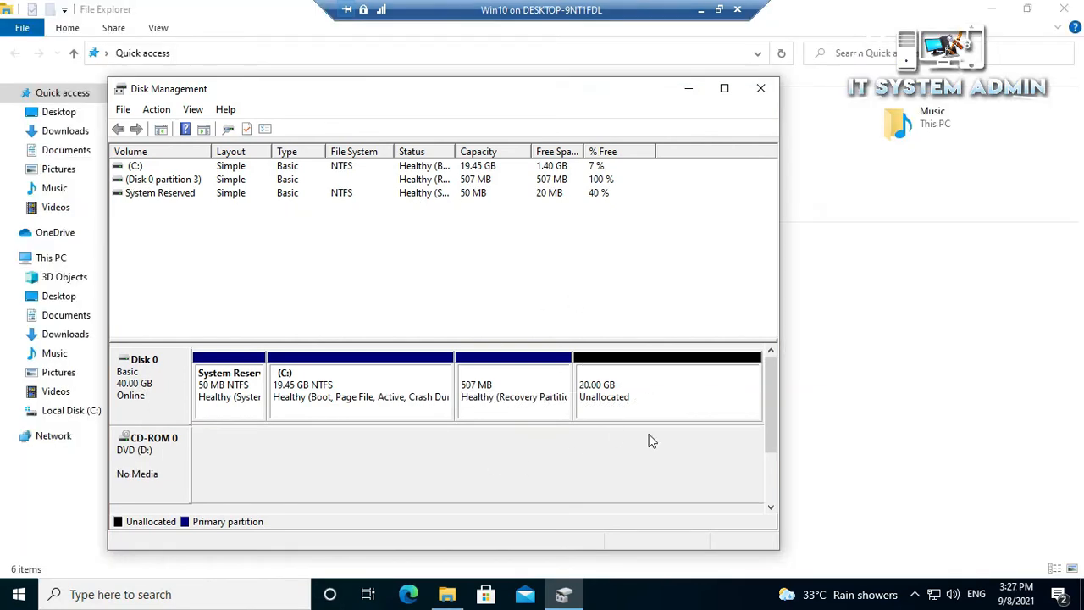
left_click(667, 385)
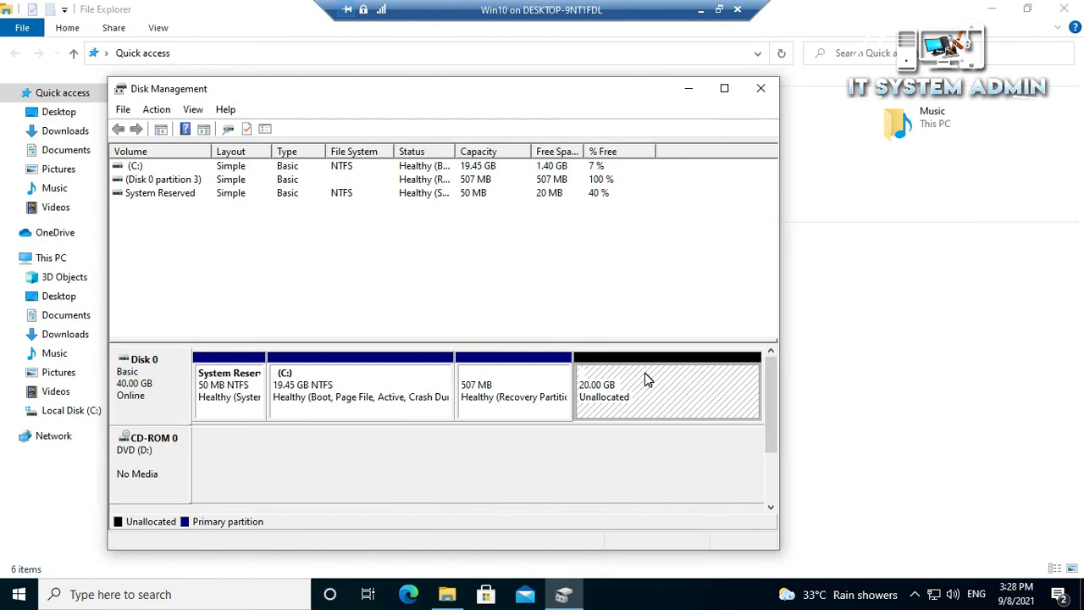
right_click(647, 379)
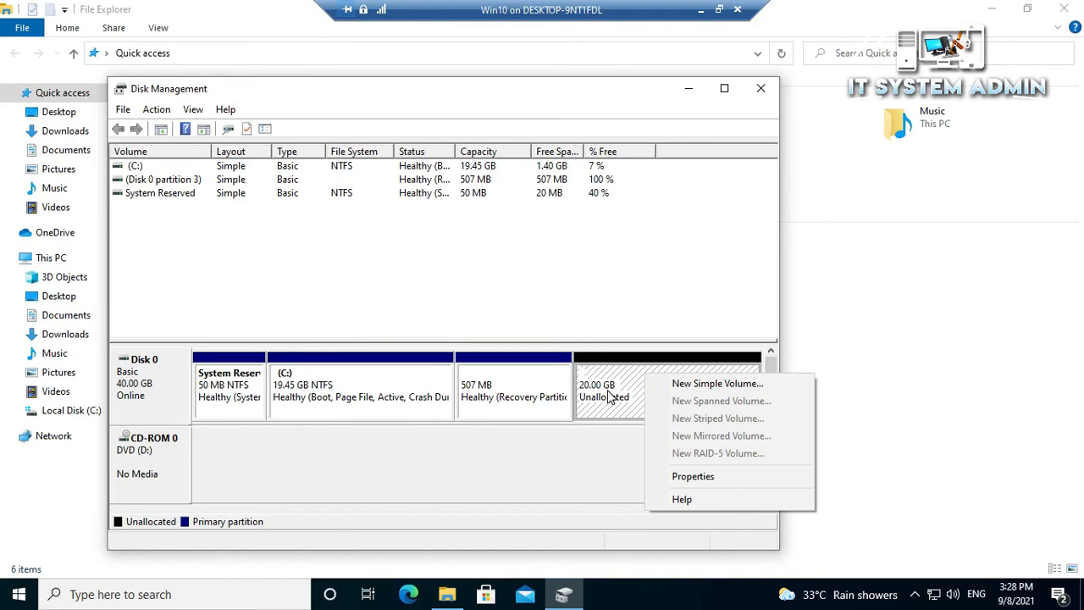
mouse_move(694, 383)
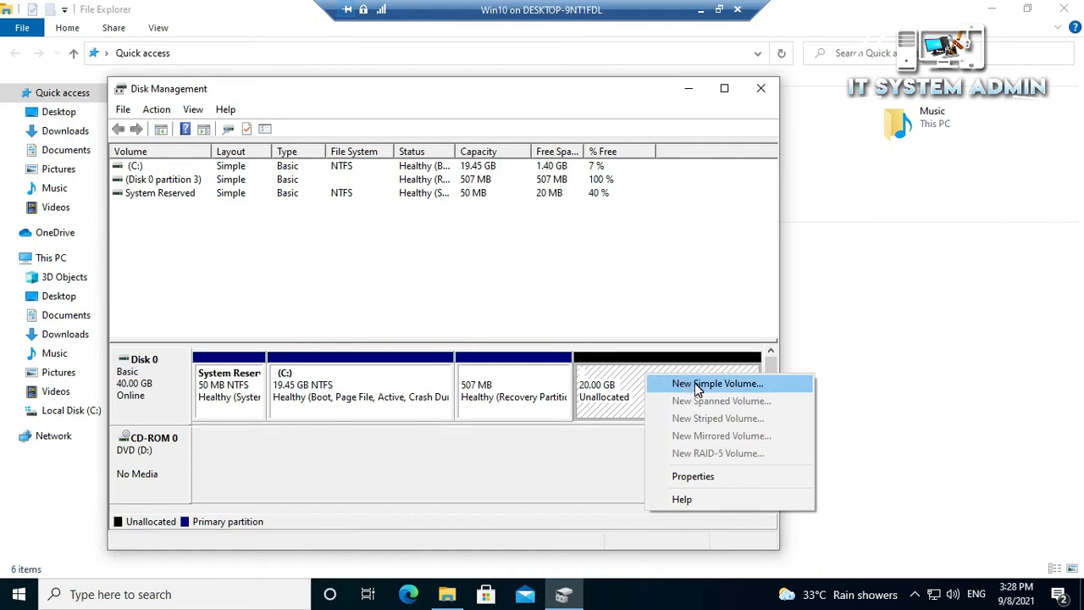
Step: Run the New Simple Volume wizard keeping the full 20480 MB size, reaching drive letter selection
left_click(718, 383)
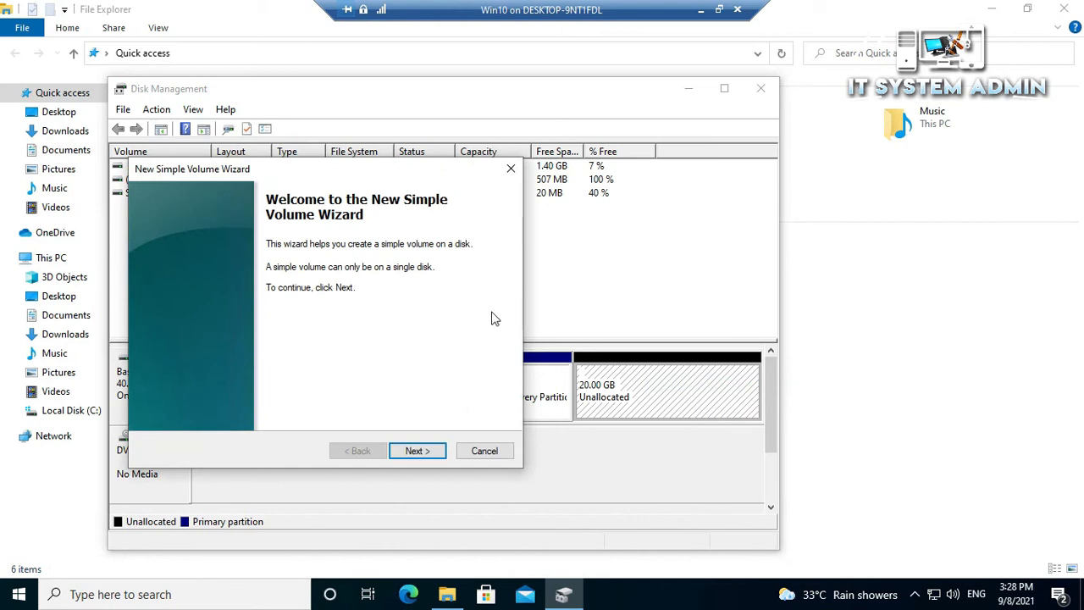
left_click(417, 449)
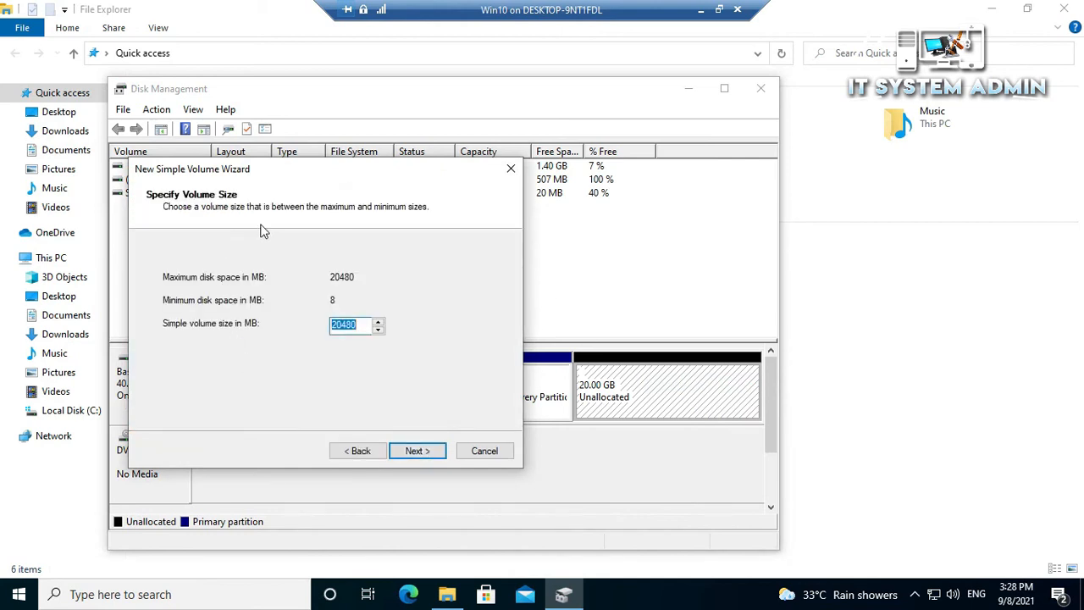
mouse_move(338, 253)
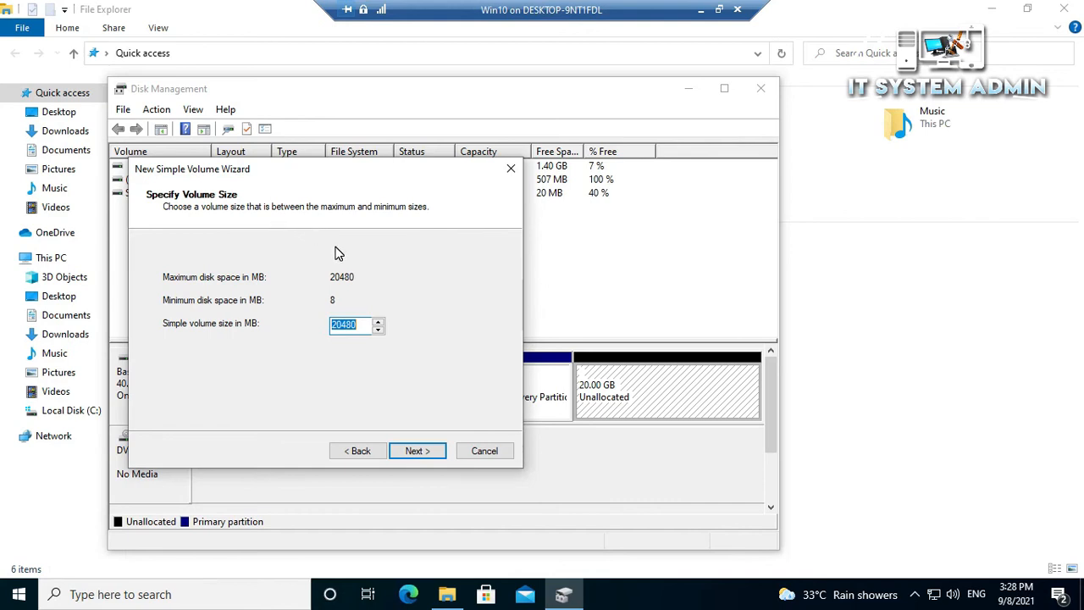
mouse_move(375, 353)
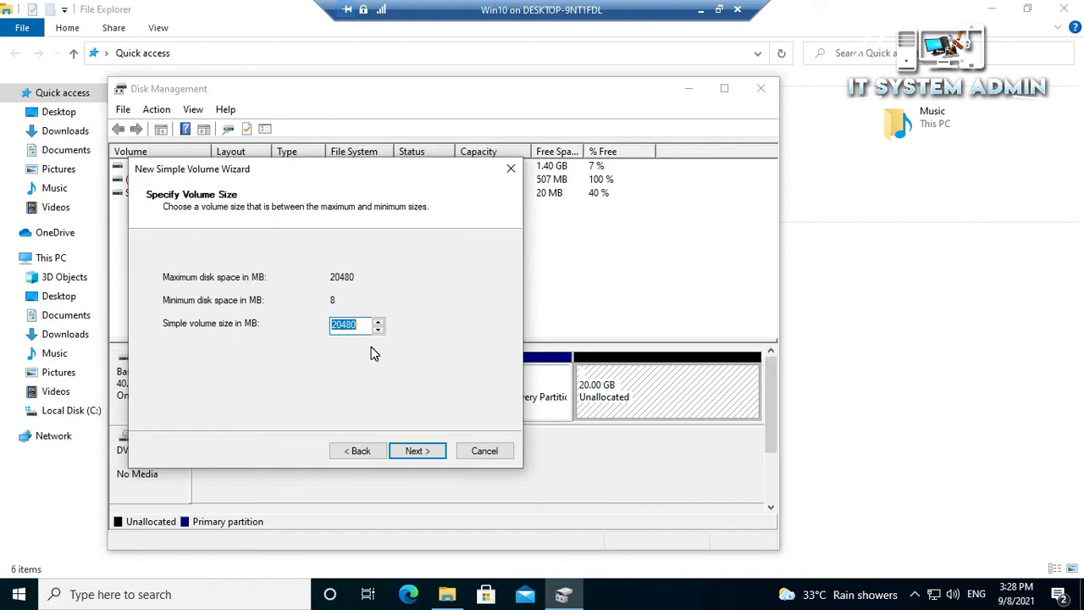
mouse_move(338, 243)
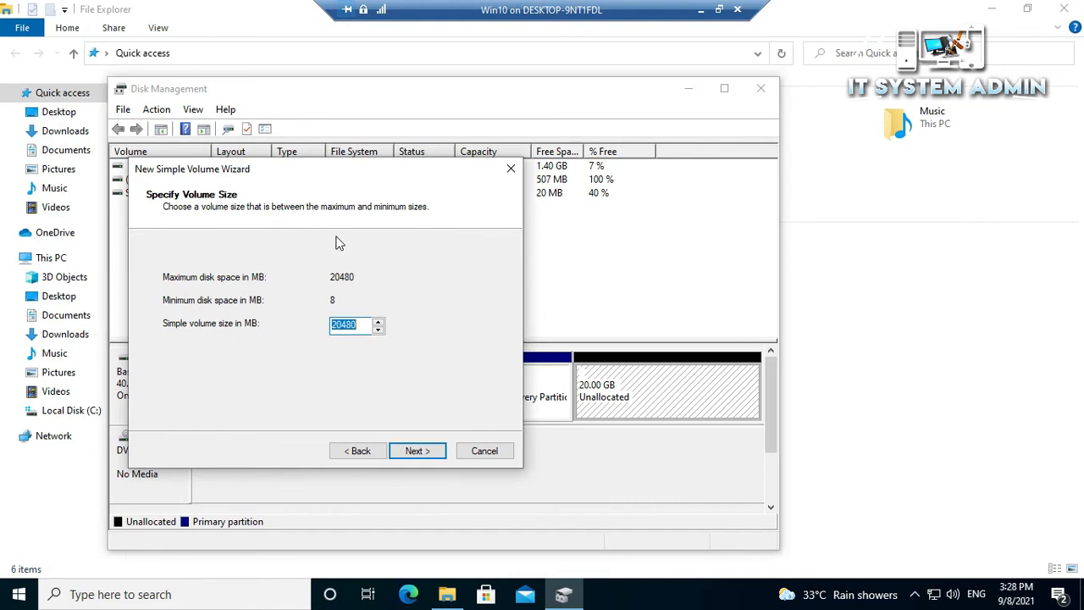
mouse_move(312, 220)
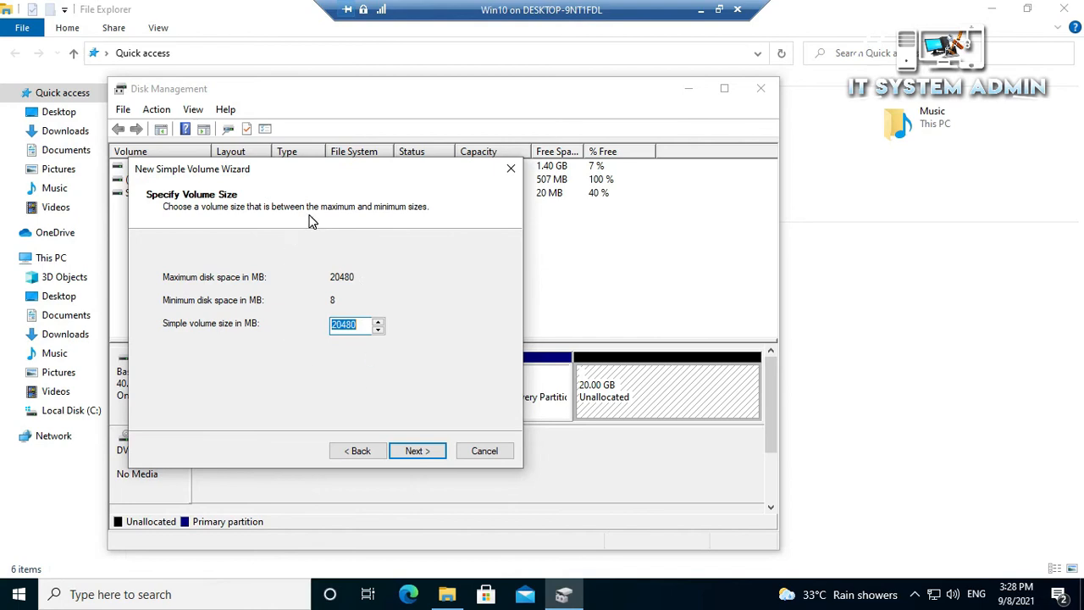
mouse_move(318, 368)
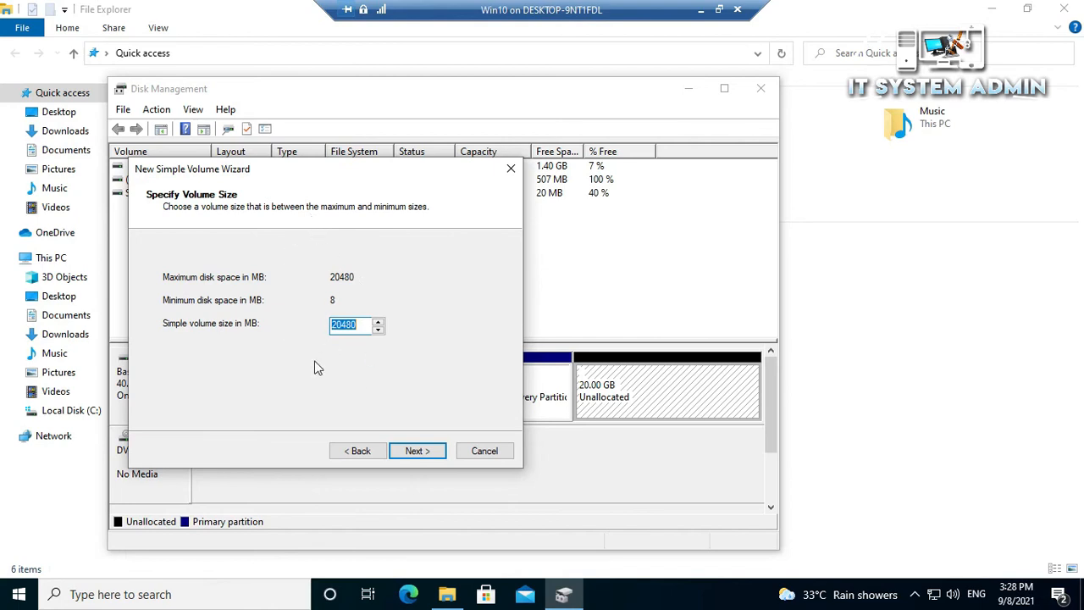
mouse_move(297, 265)
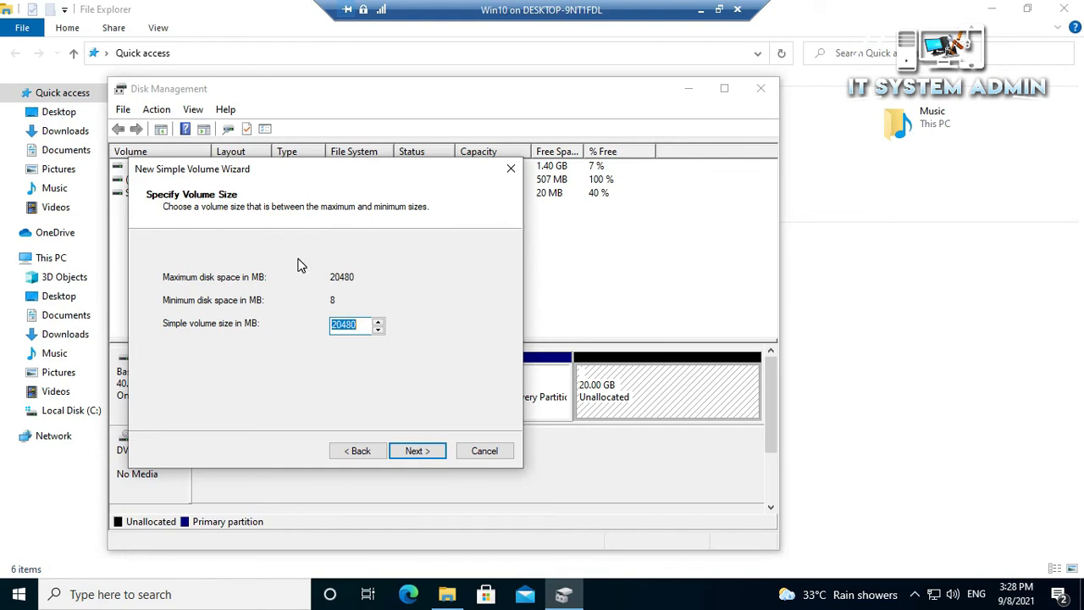
mouse_move(529, 394)
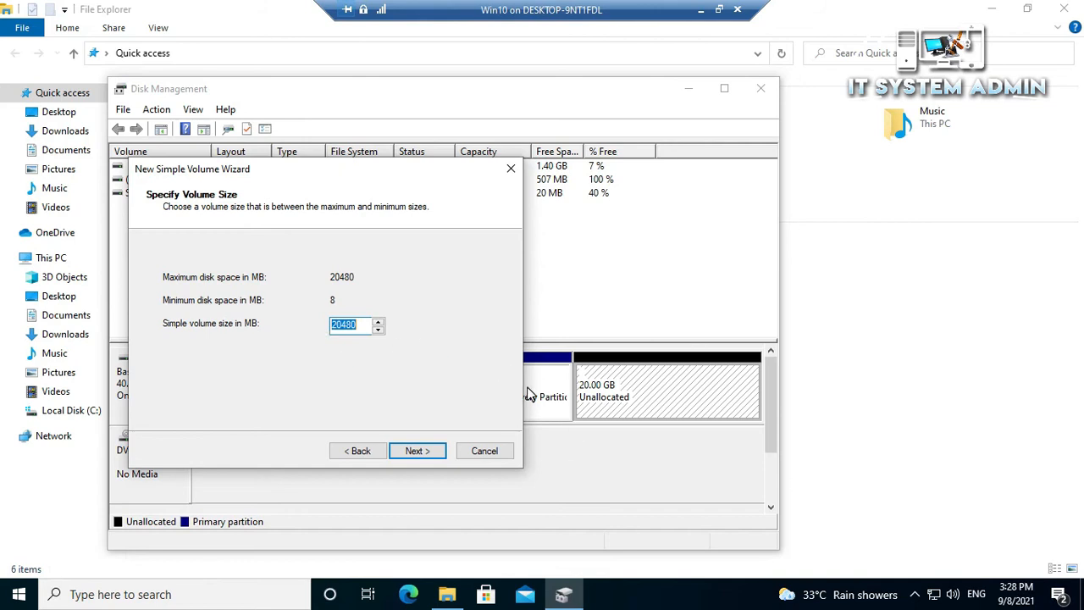
mouse_move(355, 383)
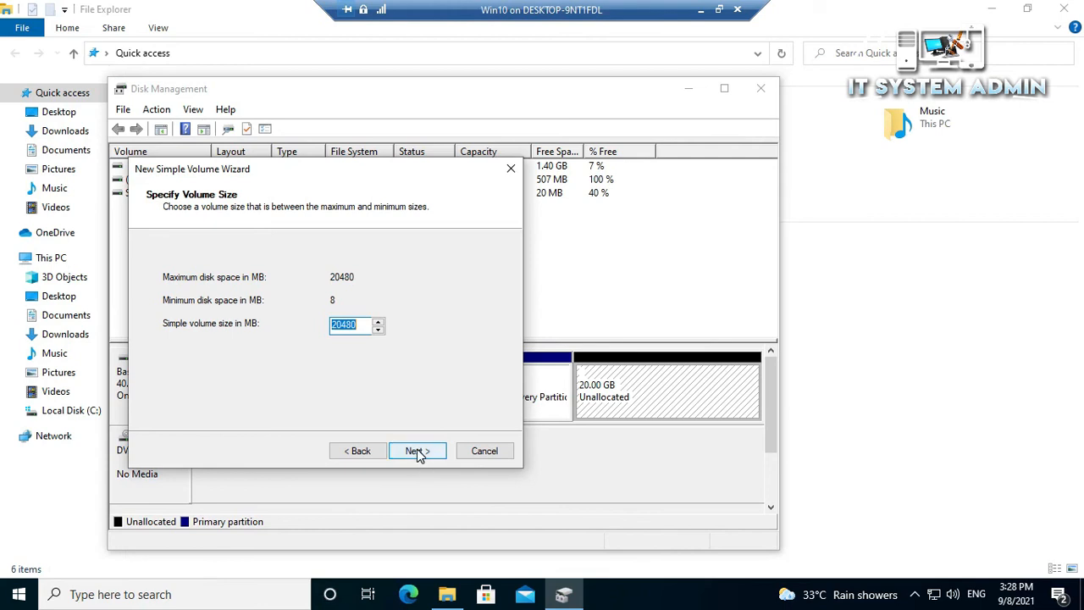
left_click(416, 450)
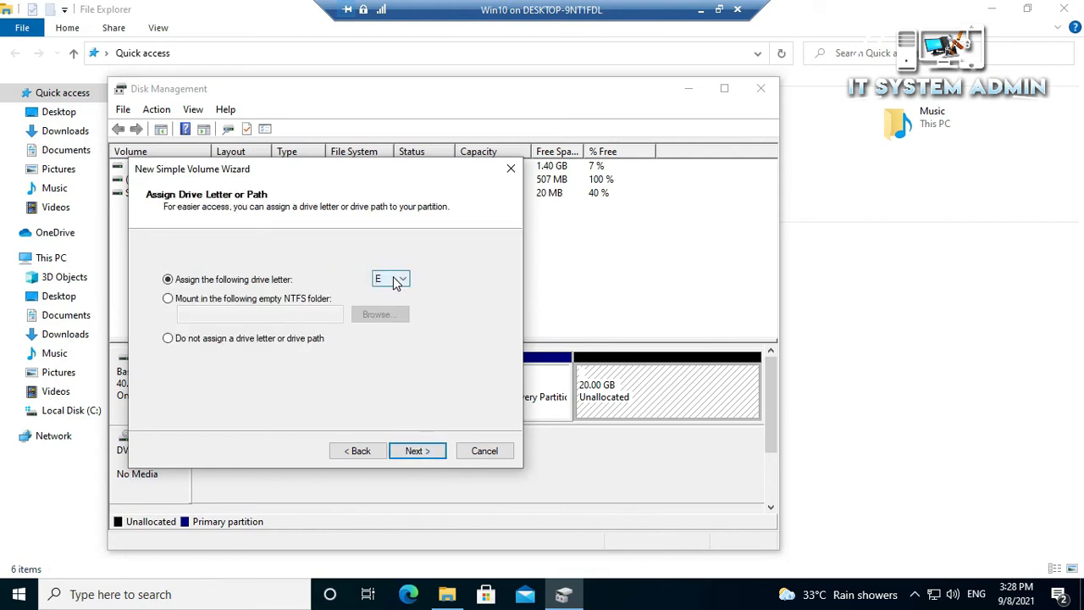
left_click(401, 278)
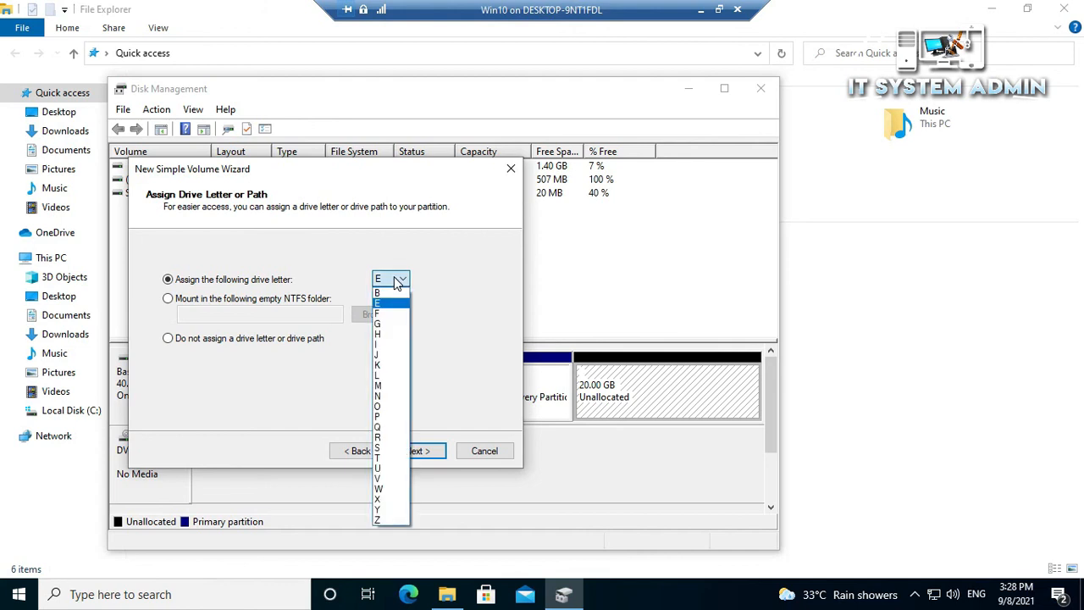
mouse_move(387, 303)
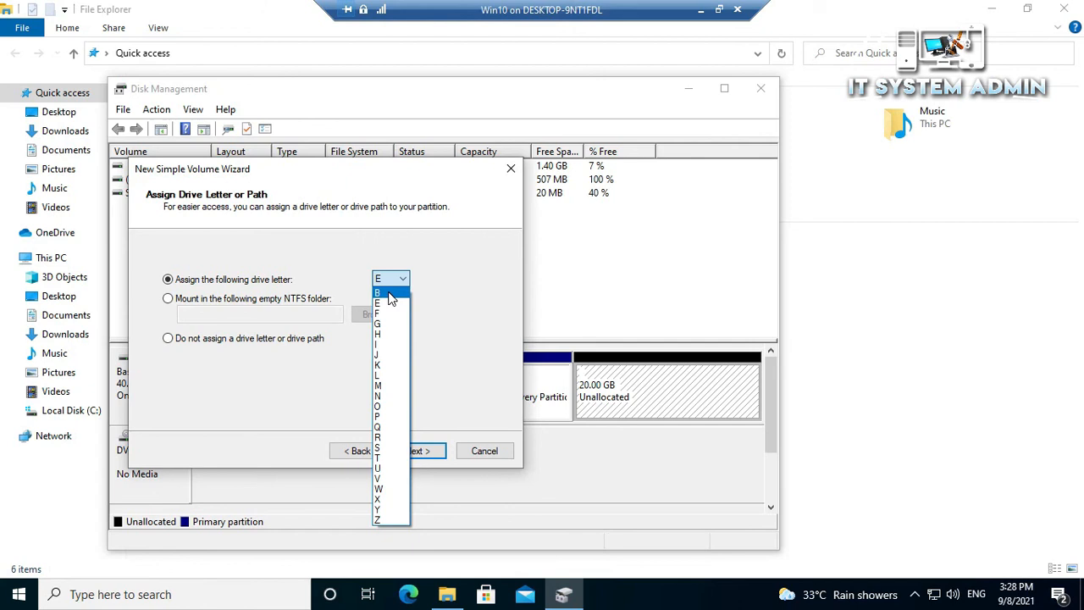
Step: Assign drive letter B: and finish the wizard with NTFS quick format
left_click(377, 293)
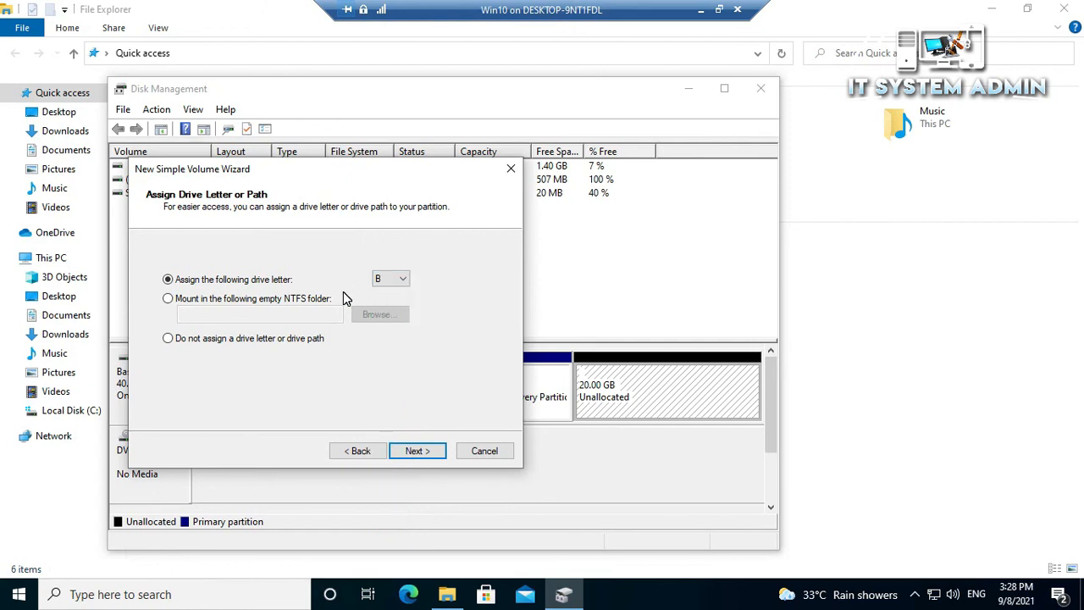
mouse_move(426, 430)
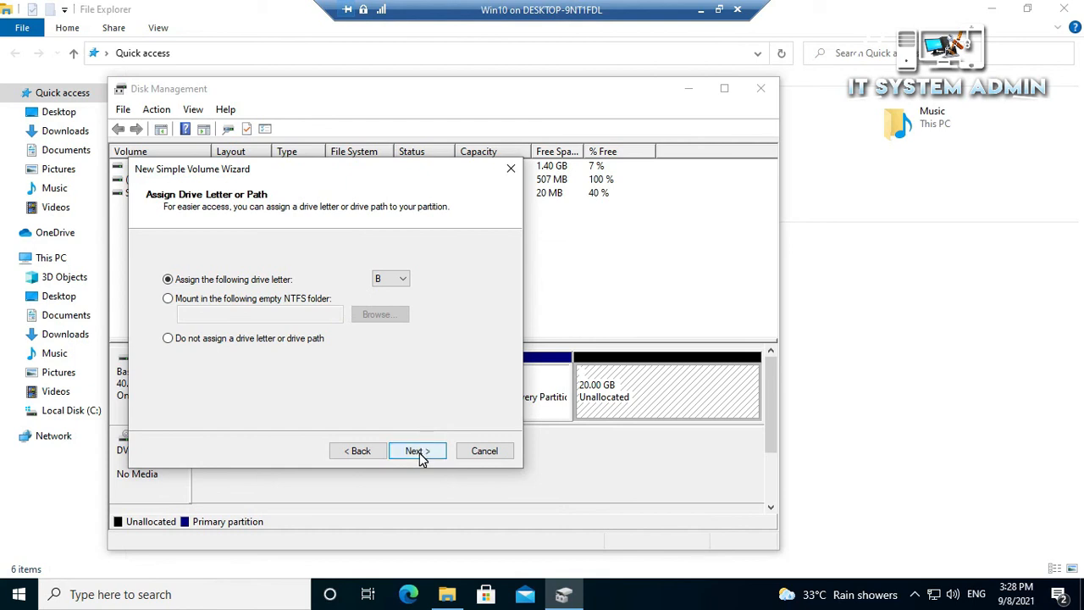
left_click(415, 450)
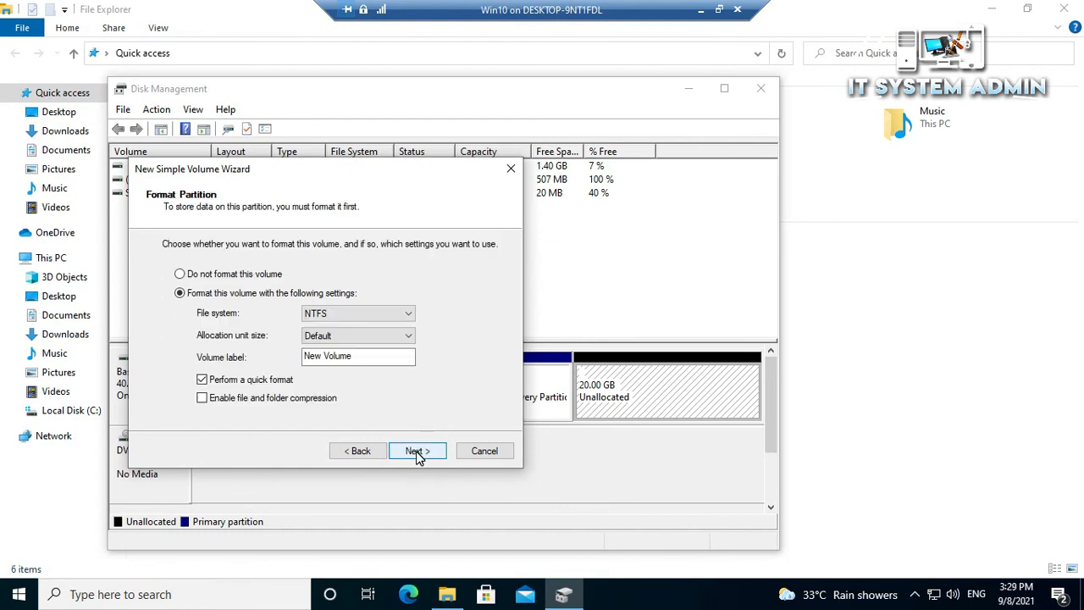
mouse_move(240, 314)
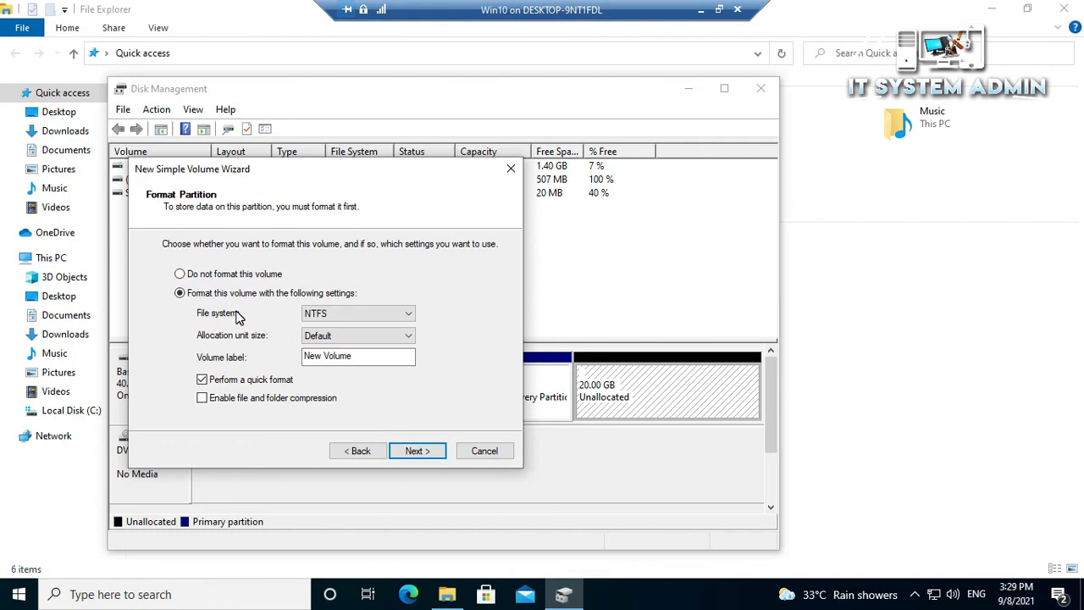
mouse_move(303, 316)
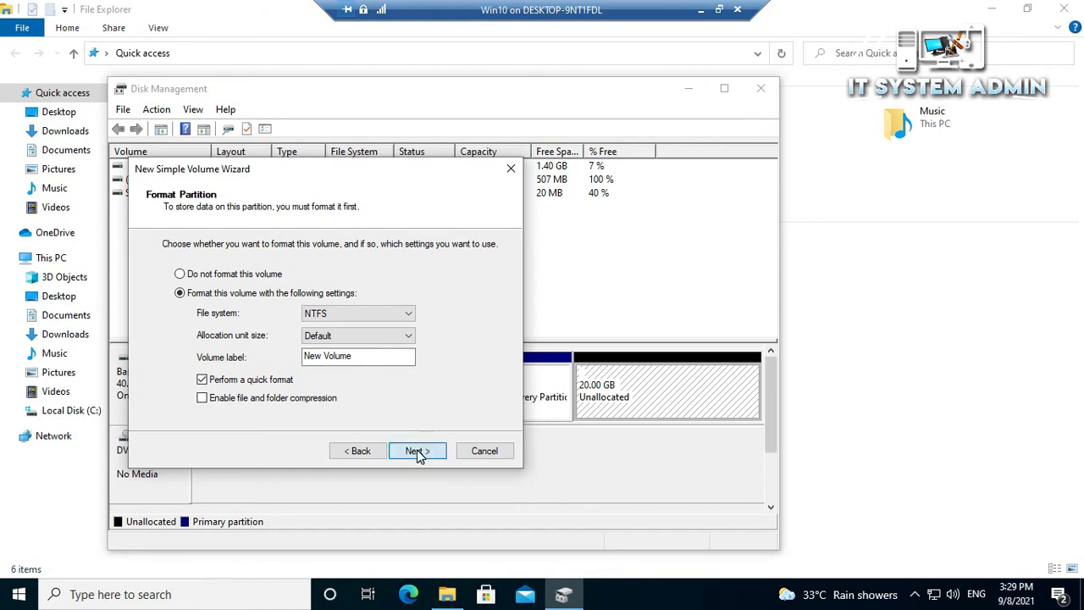
left_click(416, 450)
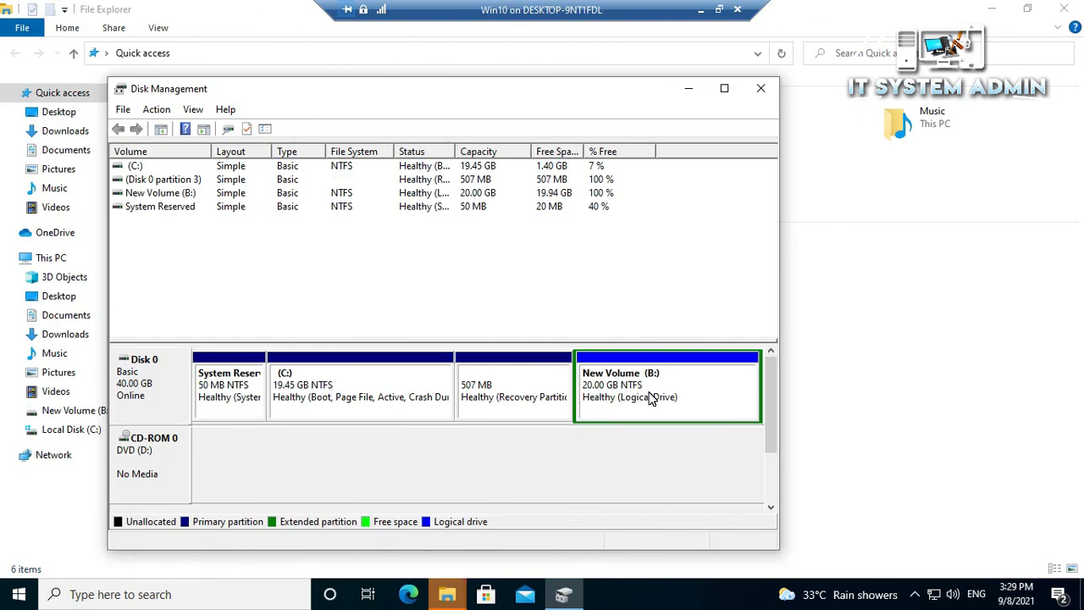
Step: Select the new B: volume, then close Disk Management
left_click(667, 386)
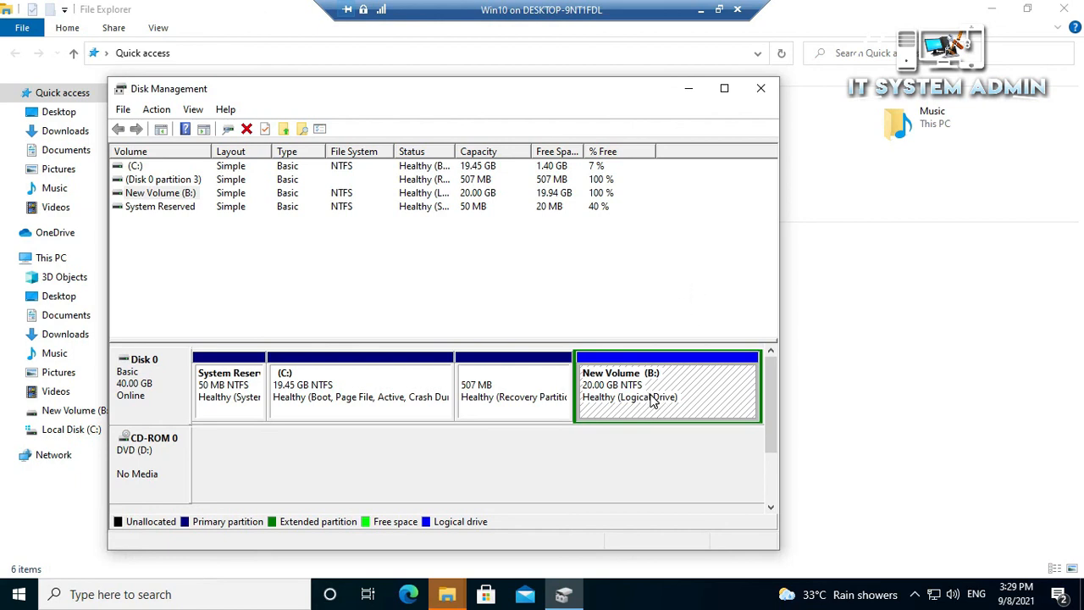
mouse_move(759, 88)
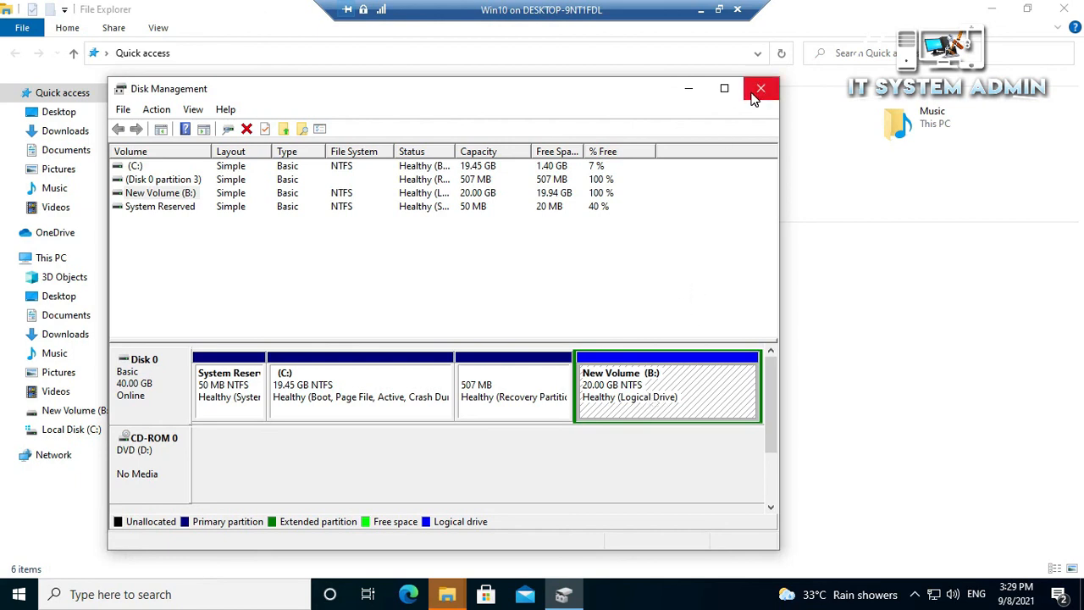
mouse_move(759, 88)
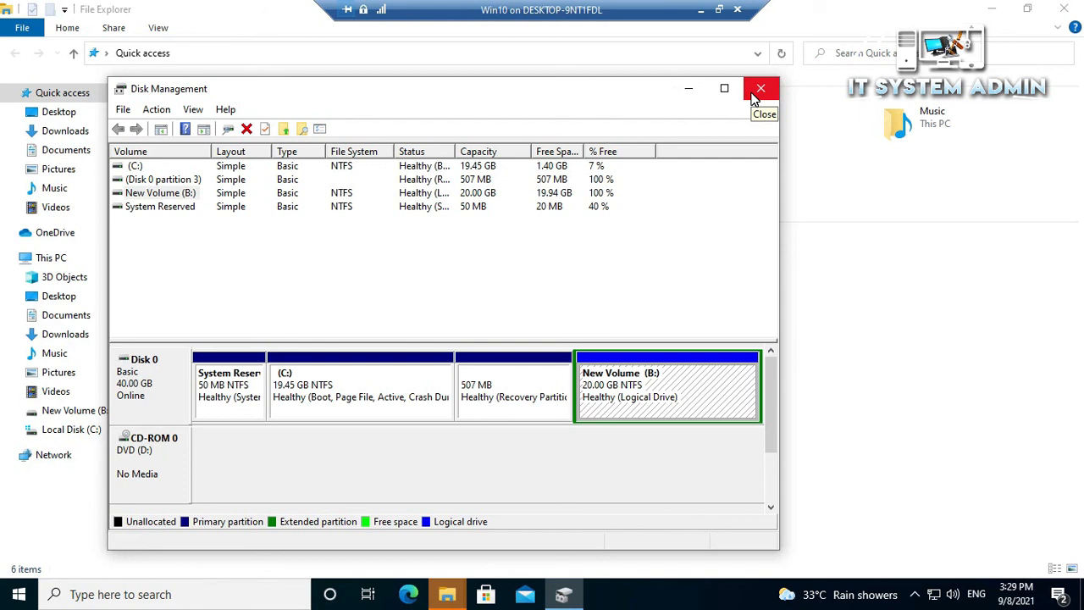
left_click(760, 88)
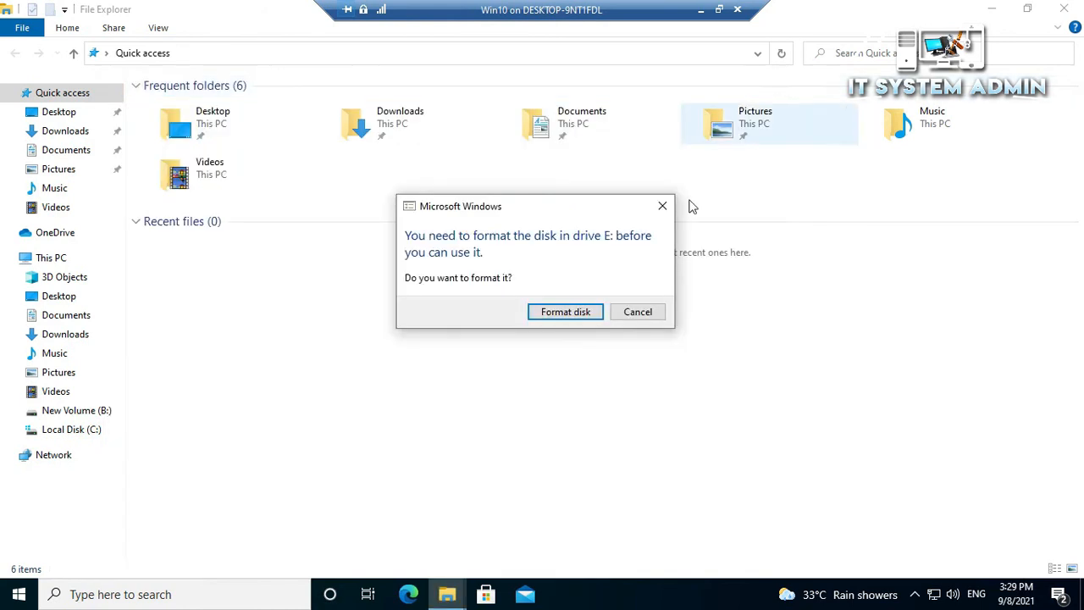
Step: Cancel the drive E: format prompt, view drives under This PC, and close Disk Management
left_click(638, 312)
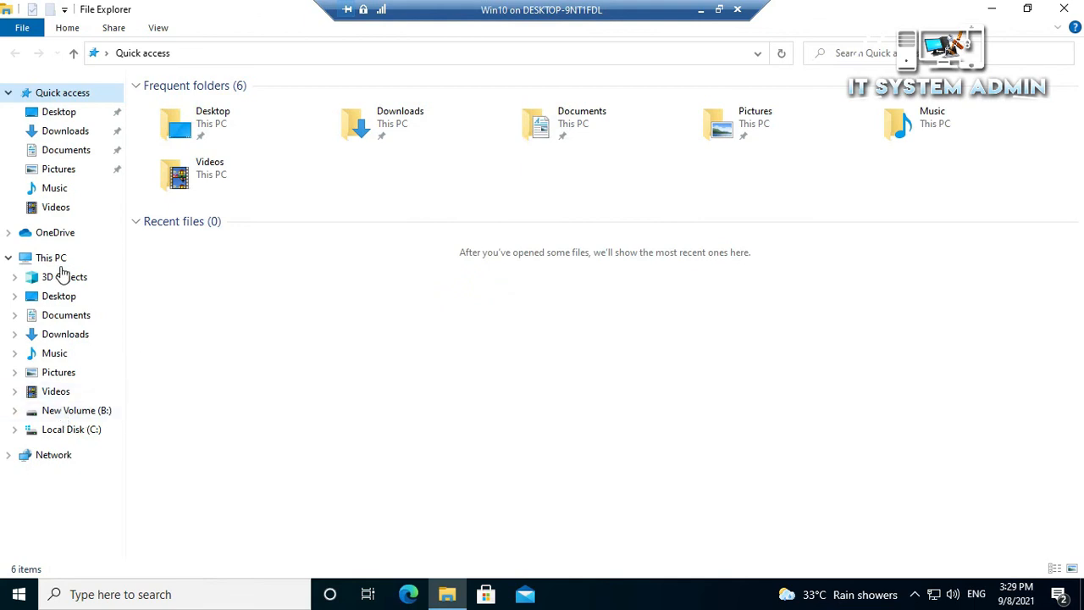
left_click(51, 257)
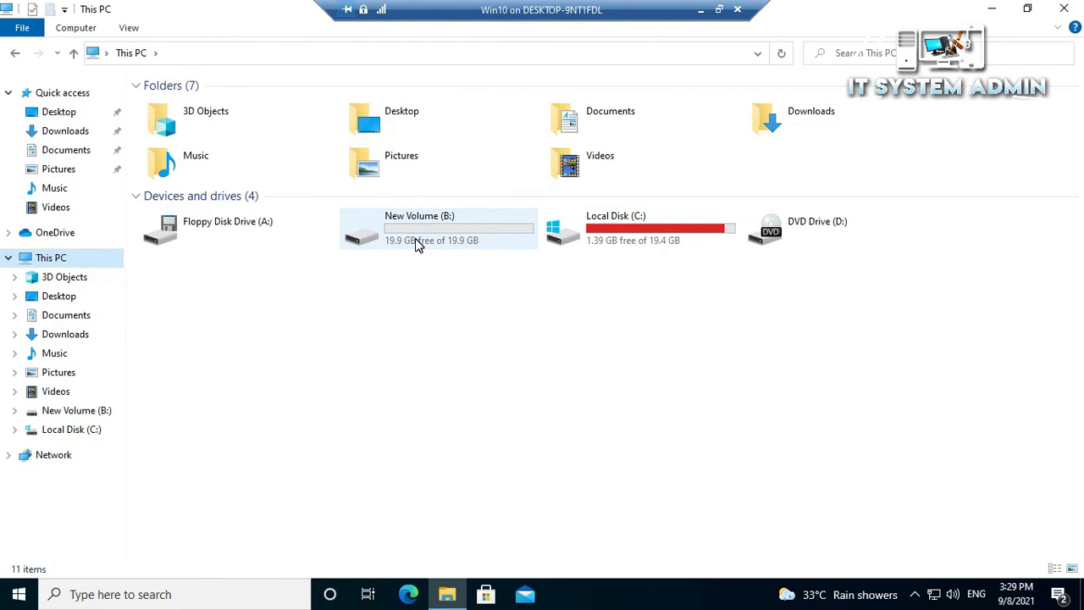
left_click(639, 227)
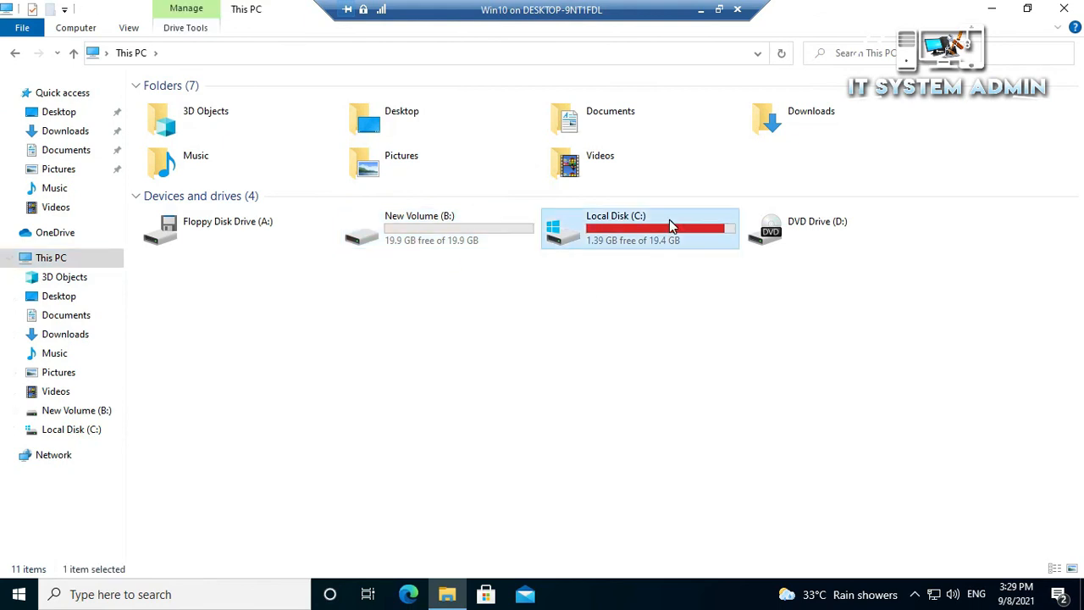
left_click(438, 228)
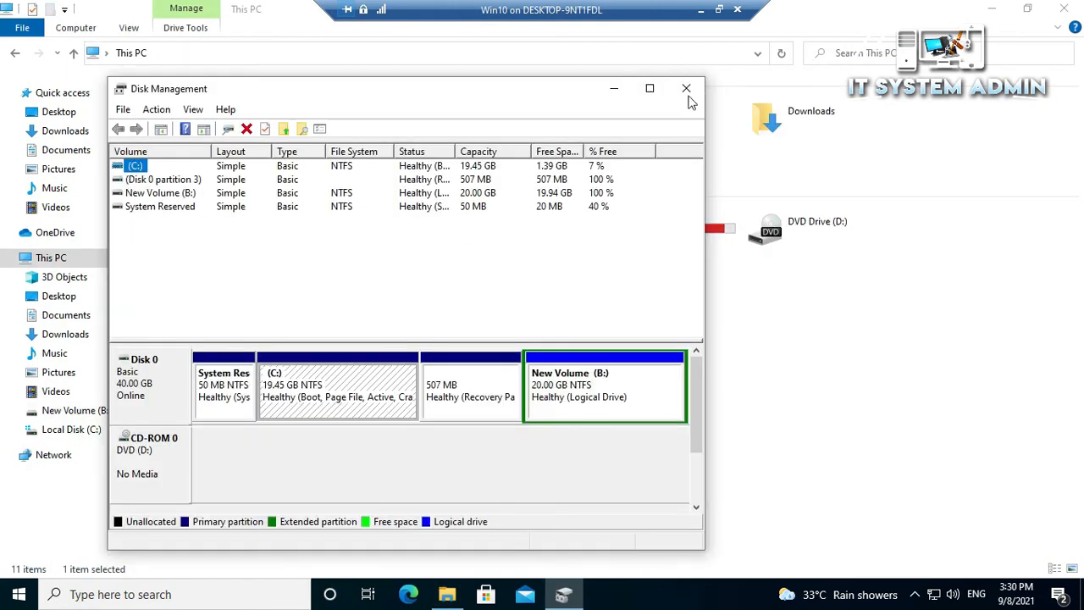
left_click(686, 88)
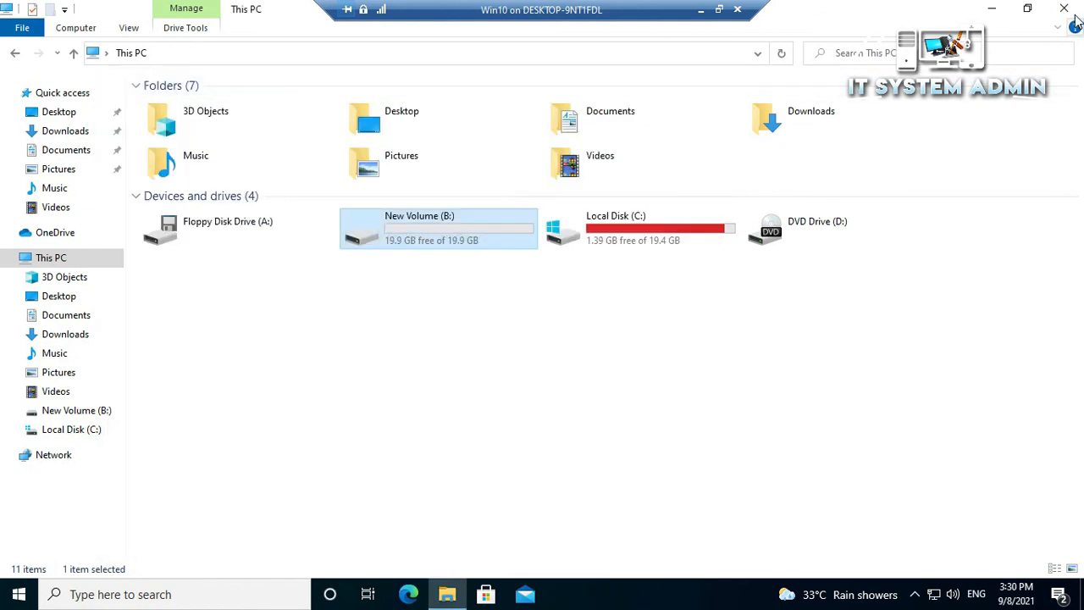